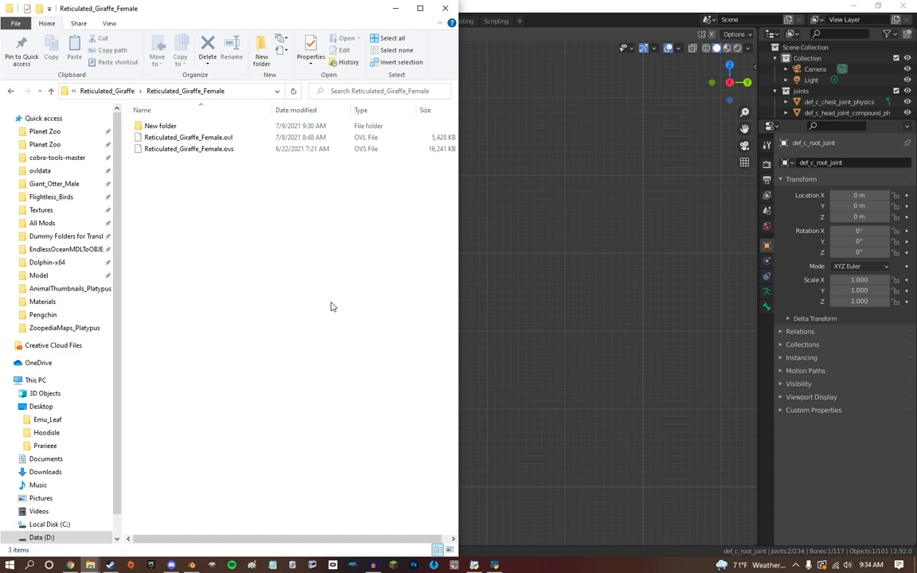
mouse_move(323, 287)
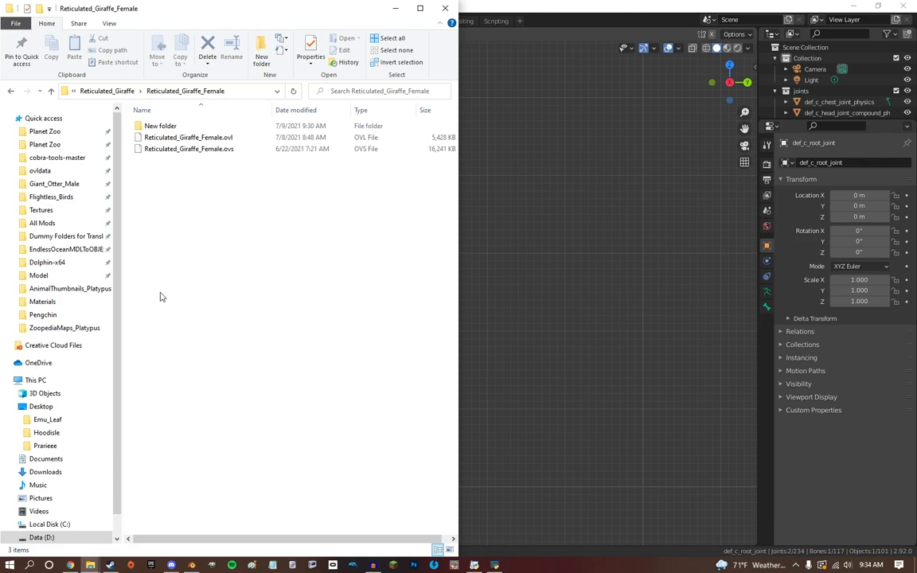
mouse_move(164, 303)
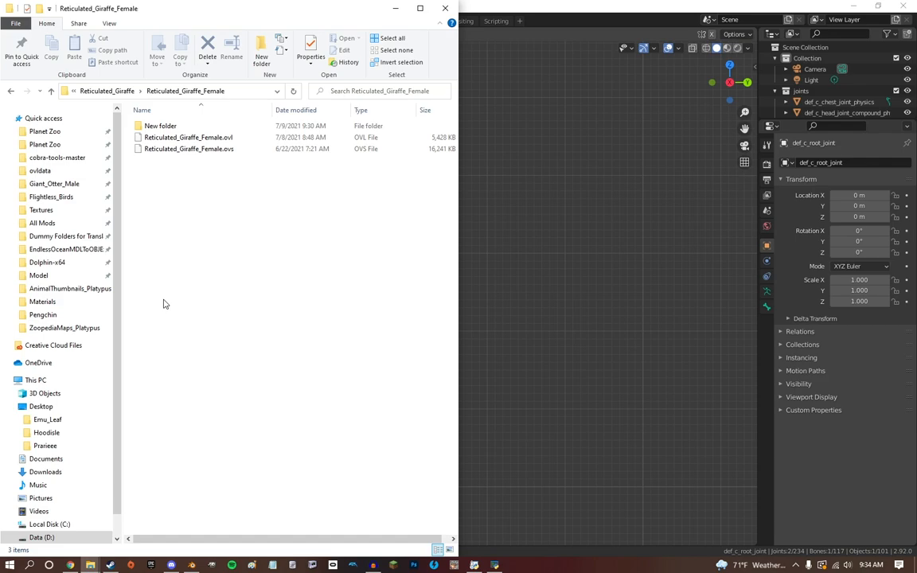
- Select the giraffe .ovl and .ovs files in Explorer and bring up the Blender rig window
double_click(188, 137)
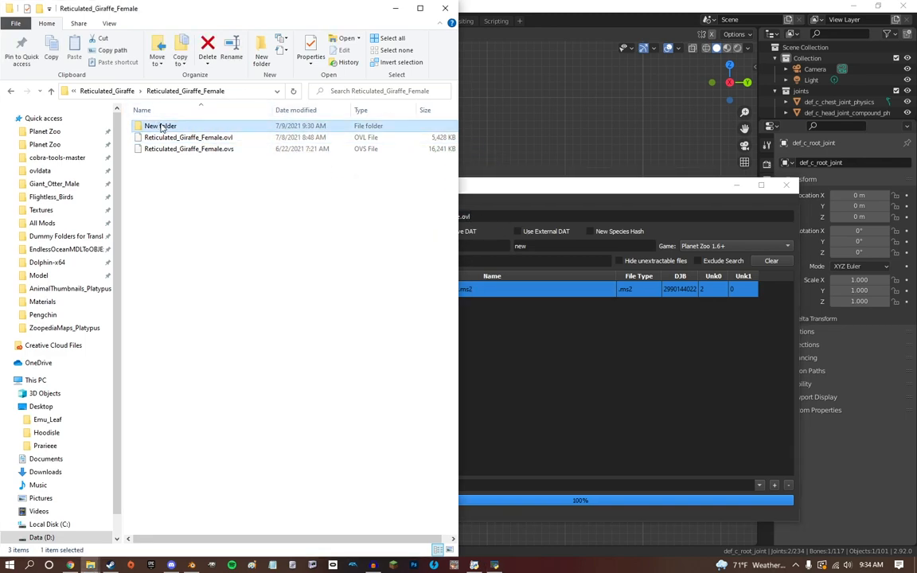
double_click(160, 126)
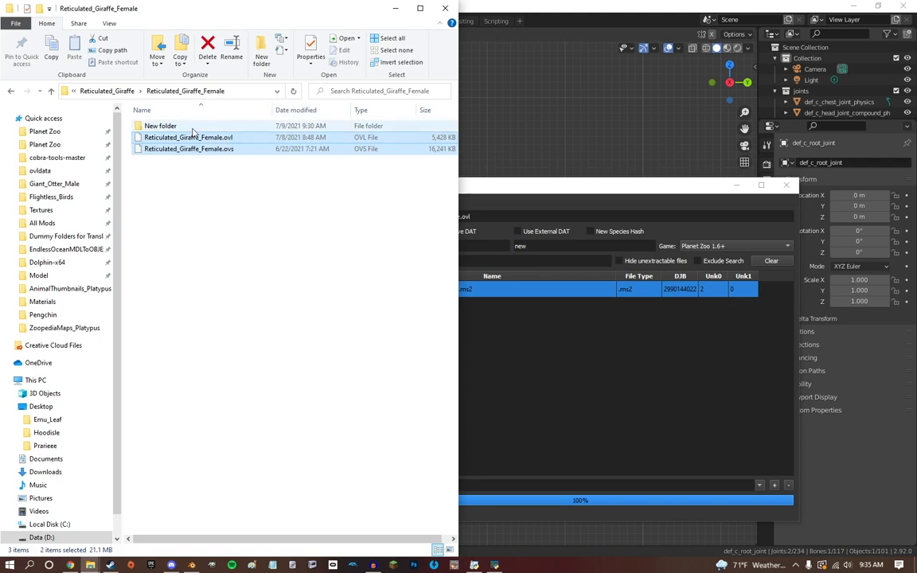
double_click(159, 126)
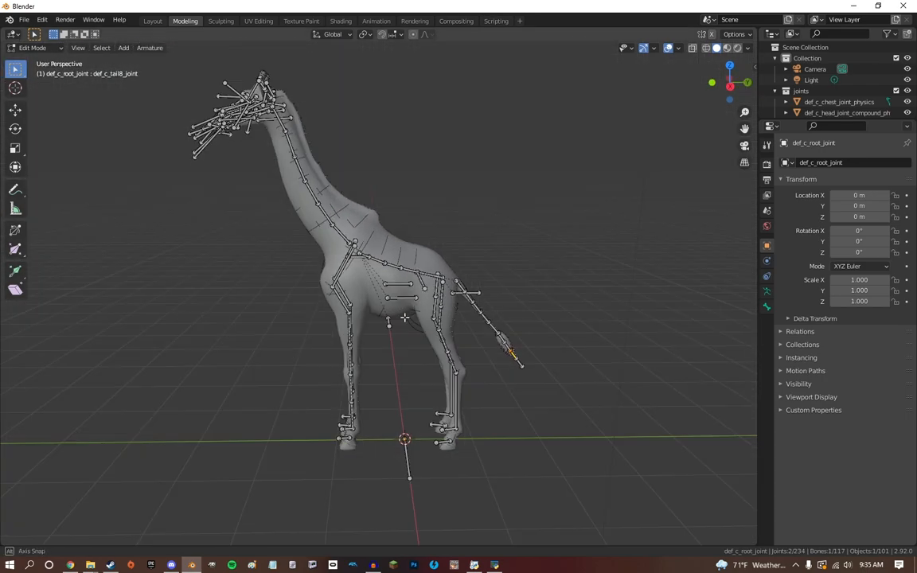
- View the rig in Right Ortho (Numpad 3), enter Pose Mode and bend the neck bone
key(KP_3)
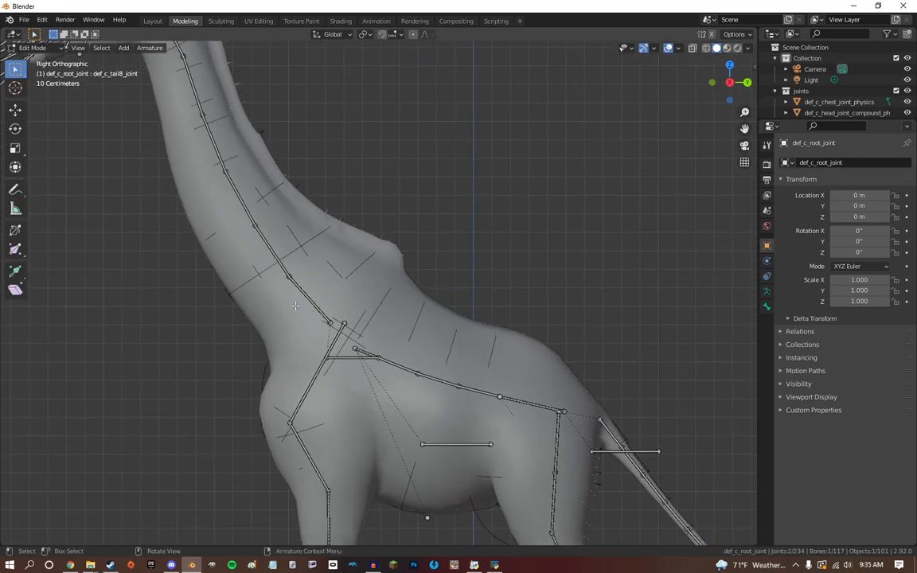
click(38, 48)
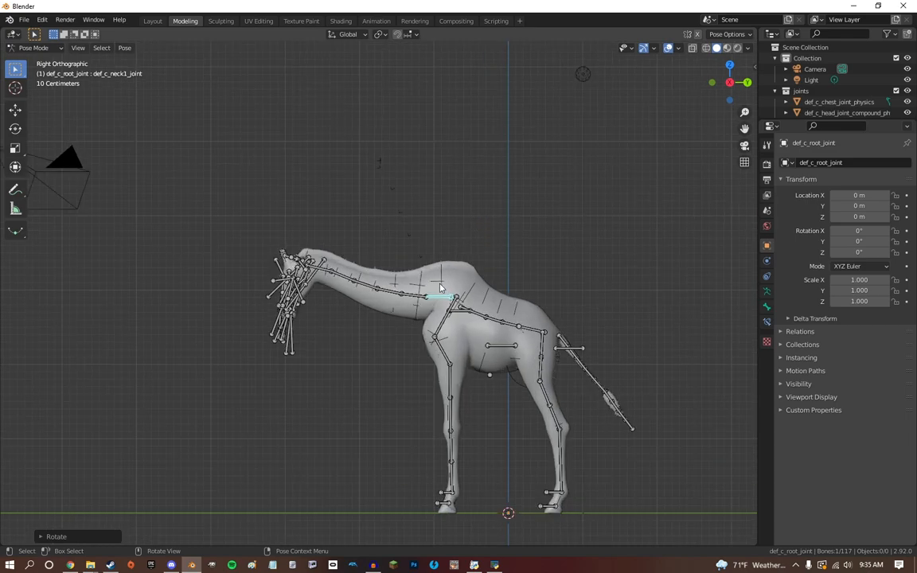
scroll(up, 3)
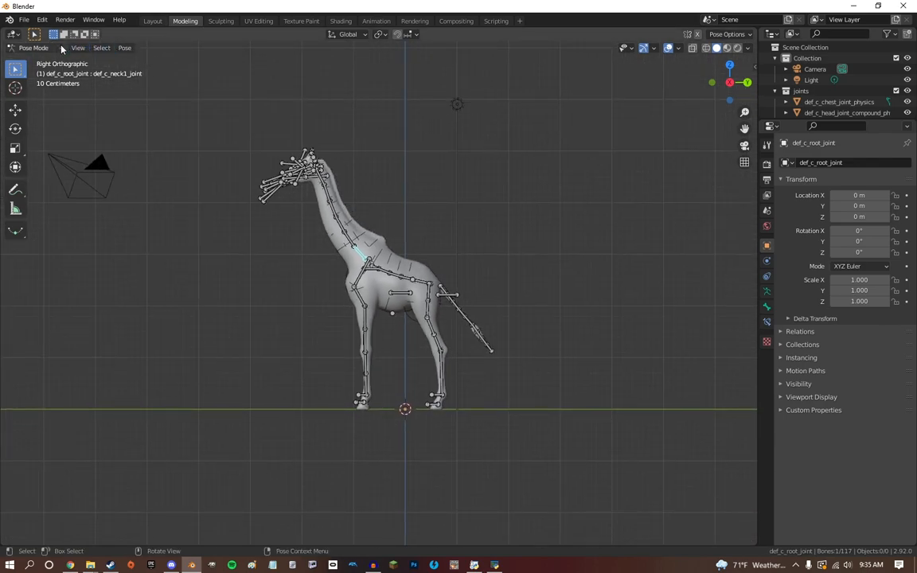
click(34, 48)
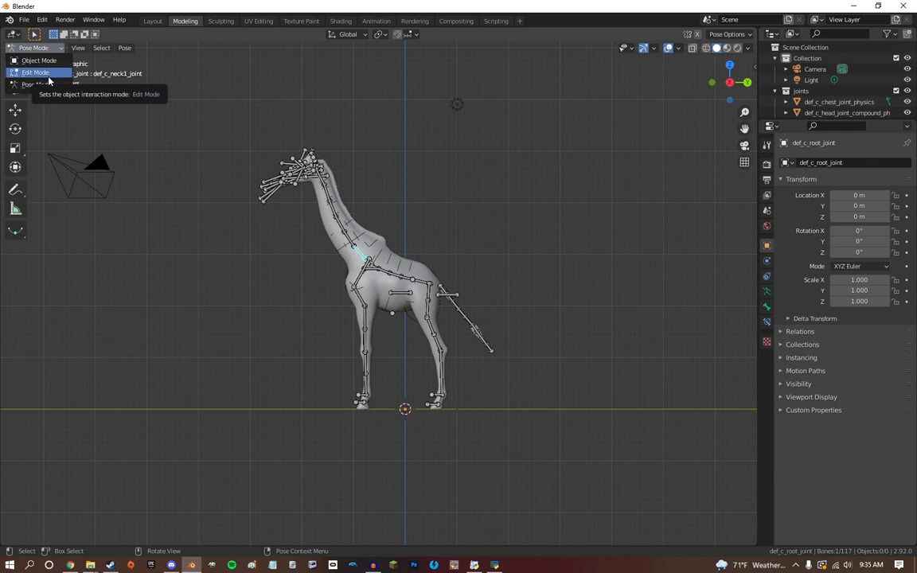
- Inspect the tail-tip bones in Edit Mode, then select the giraffe body mesh in Object Mode
click(44, 71)
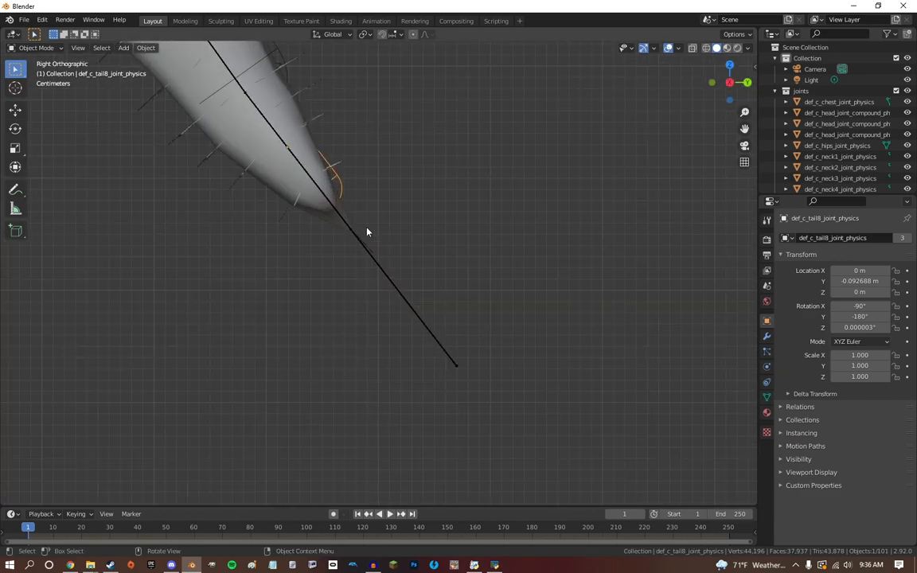
click(184, 19)
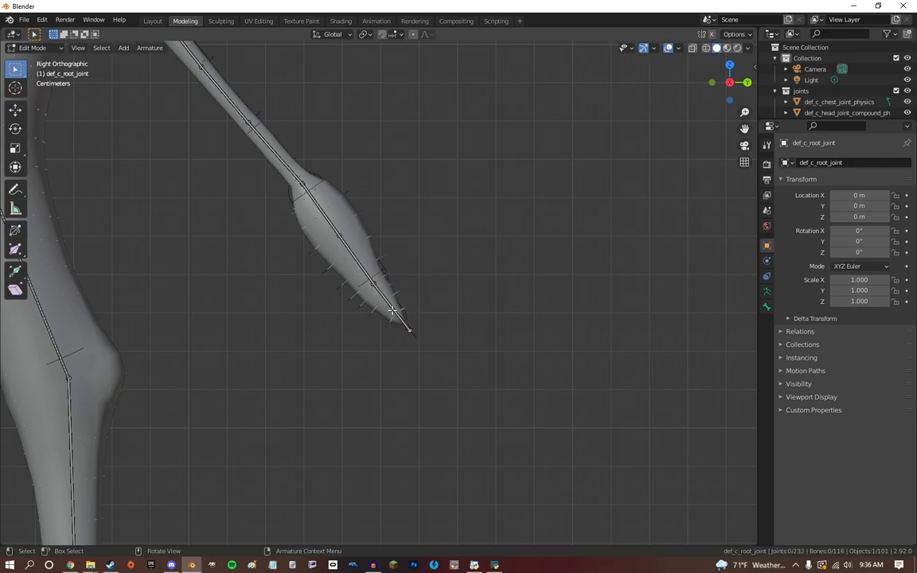
click(392, 309)
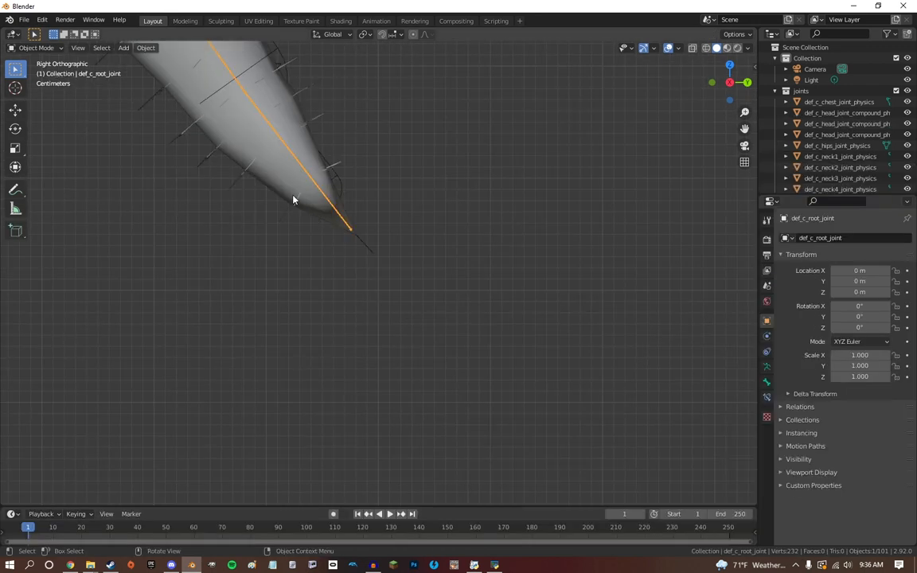
click(38, 46)
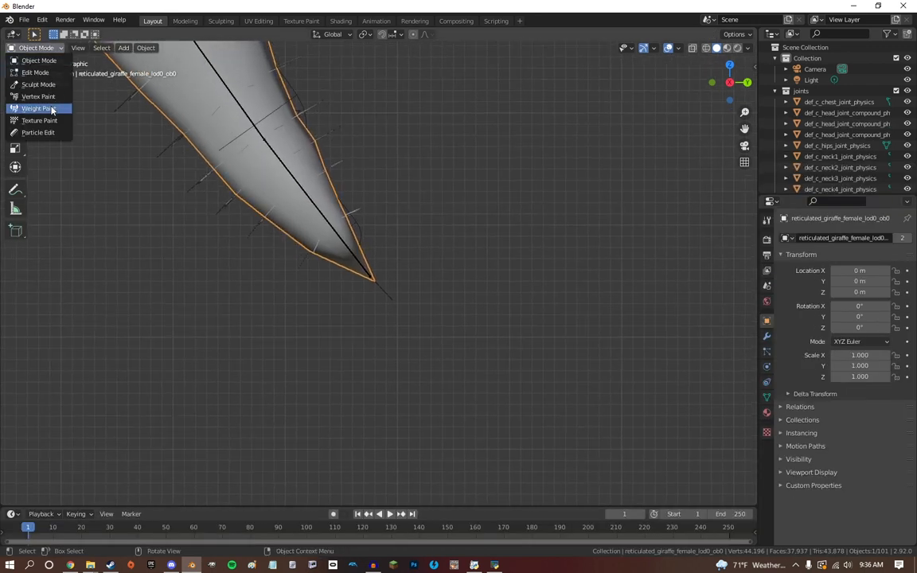
- Enter Weight Paint on the body mesh and browse its tail vertex groups' weights
click(358, 274)
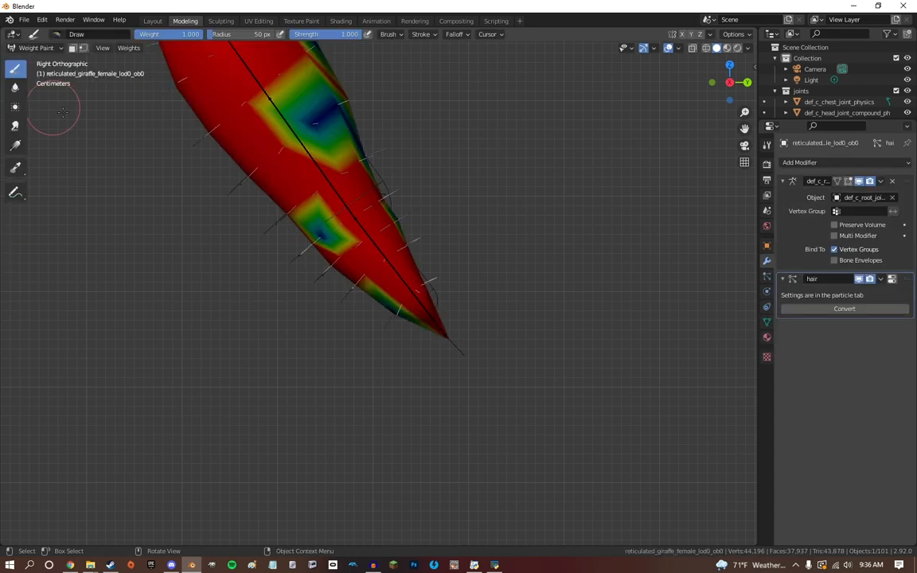
mouse_move(471, 210)
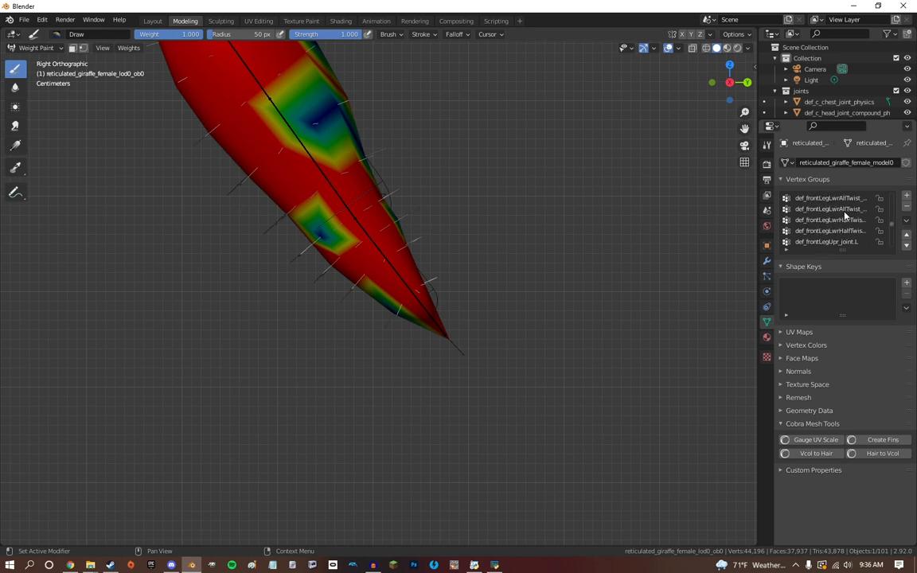
scroll(down, 3)
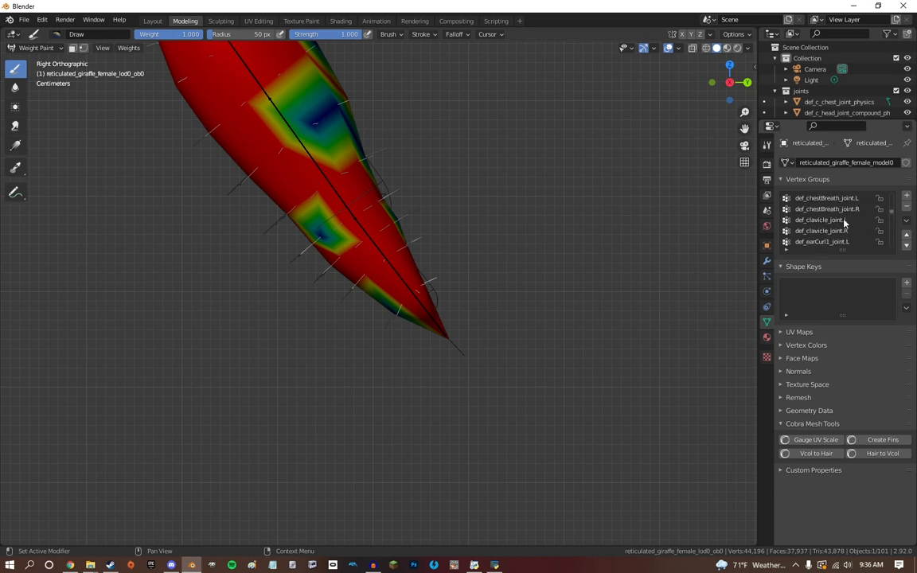
click(821, 220)
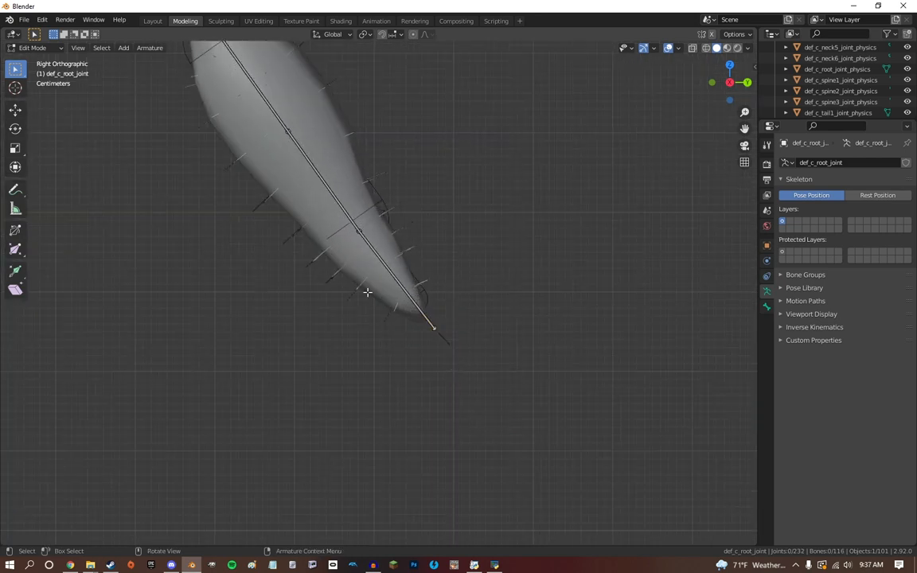
- Re-enter Weight Paint, compare more tail vertex groups, then return to Object Mode with the rig
click(160, 19)
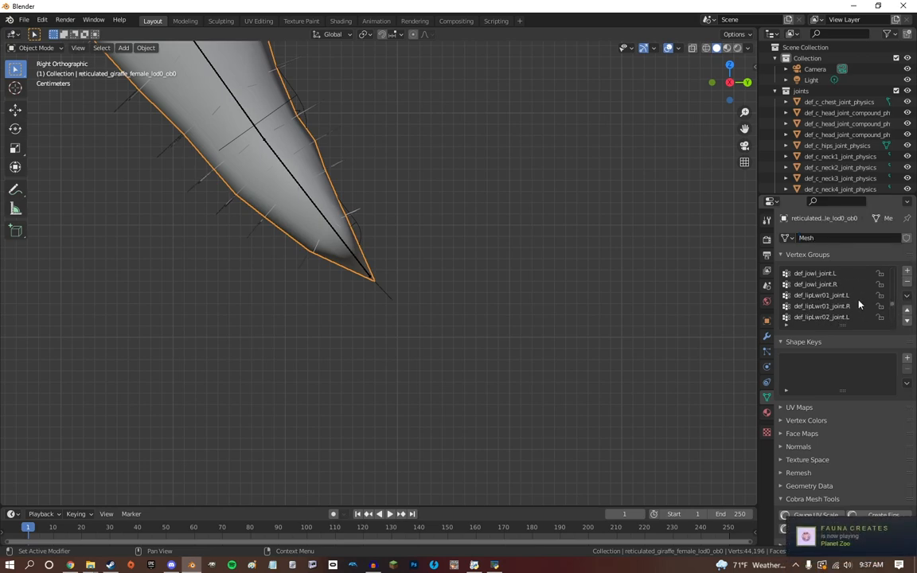
scroll(down, 3)
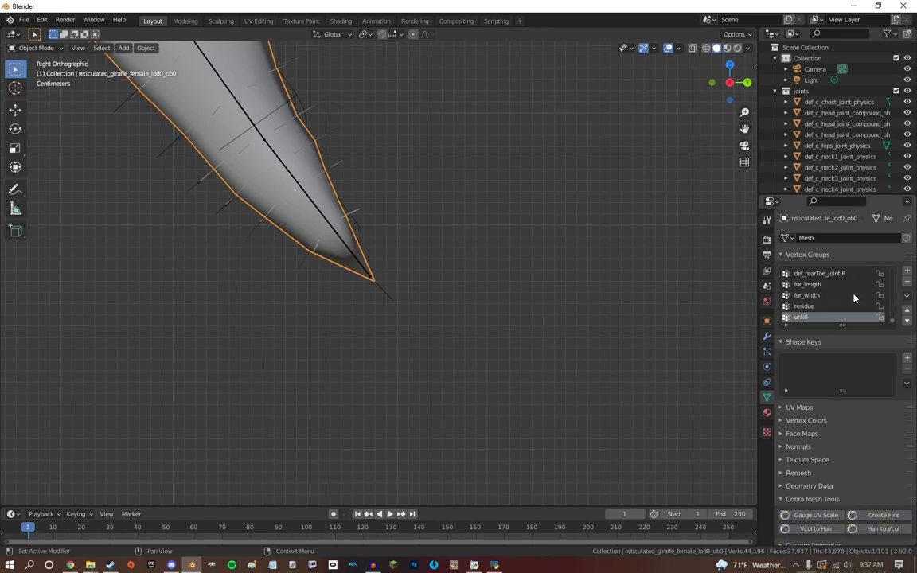
click(35, 46)
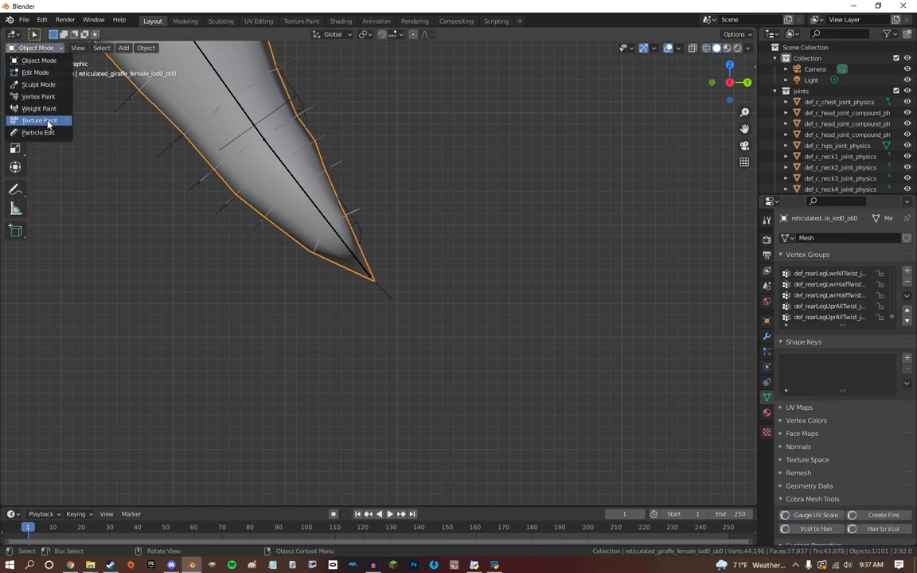
click(41, 109)
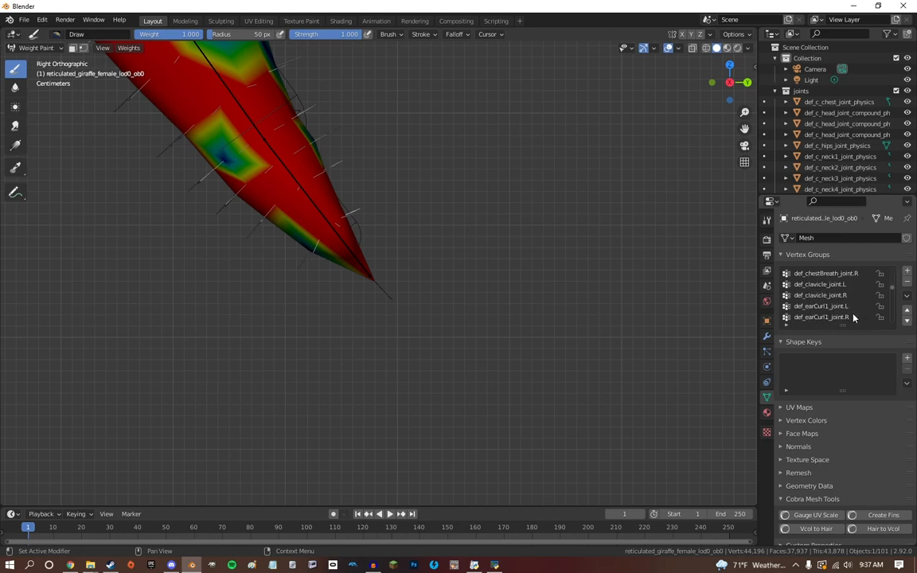
click(822, 317)
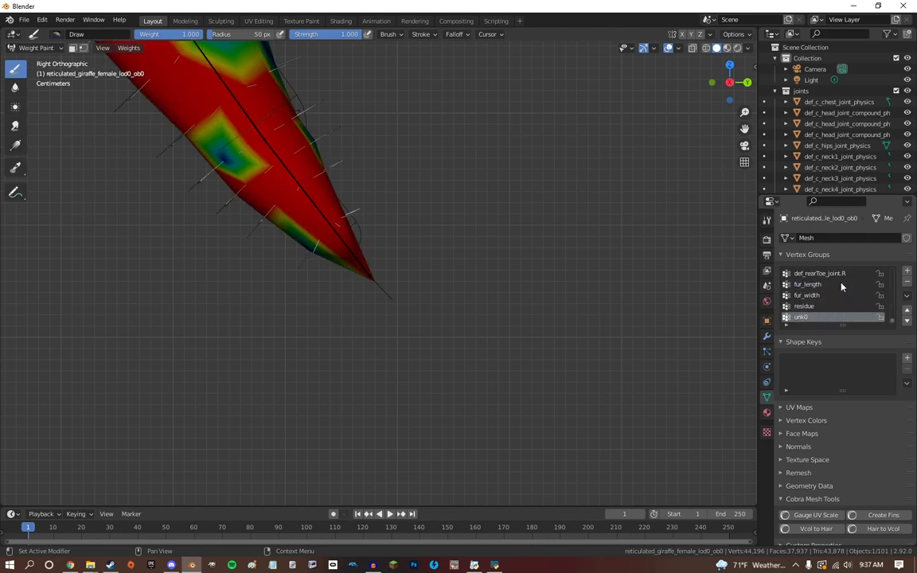
click(812, 283)
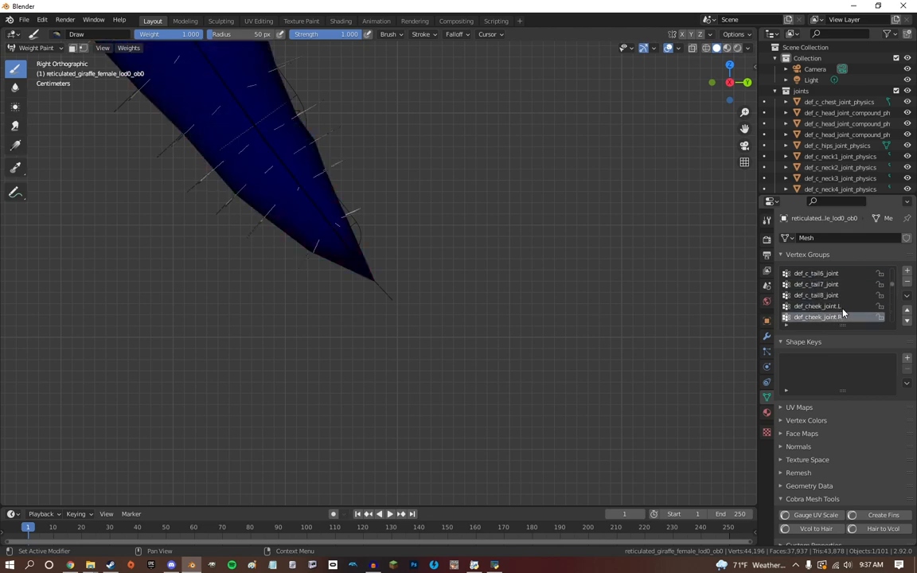
click(815, 273)
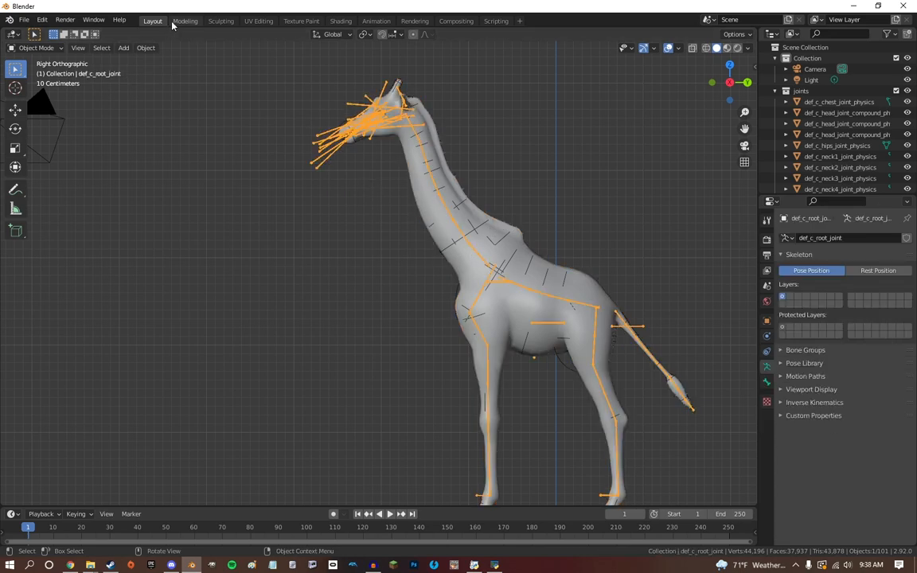
- In the Modeling workspace, grab a neck bone in Pose Mode to shorten the neck
click(185, 21)
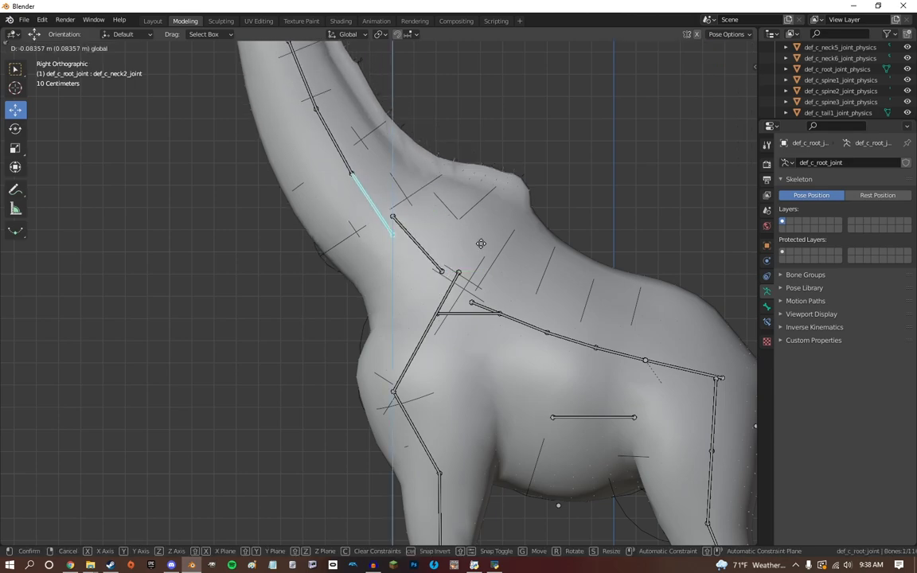
drag(391, 220, 522, 348)
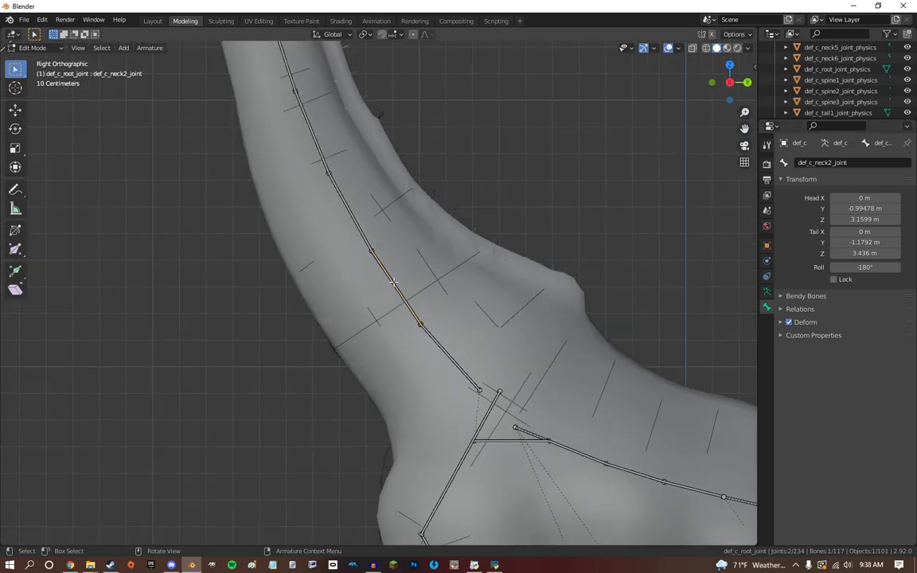
mouse_move(586, 289)
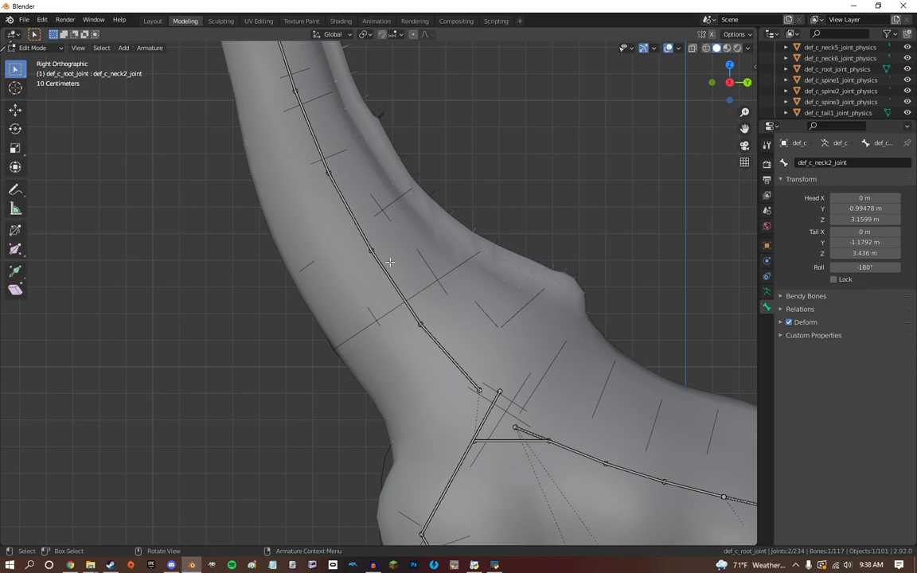
mouse_move(376, 256)
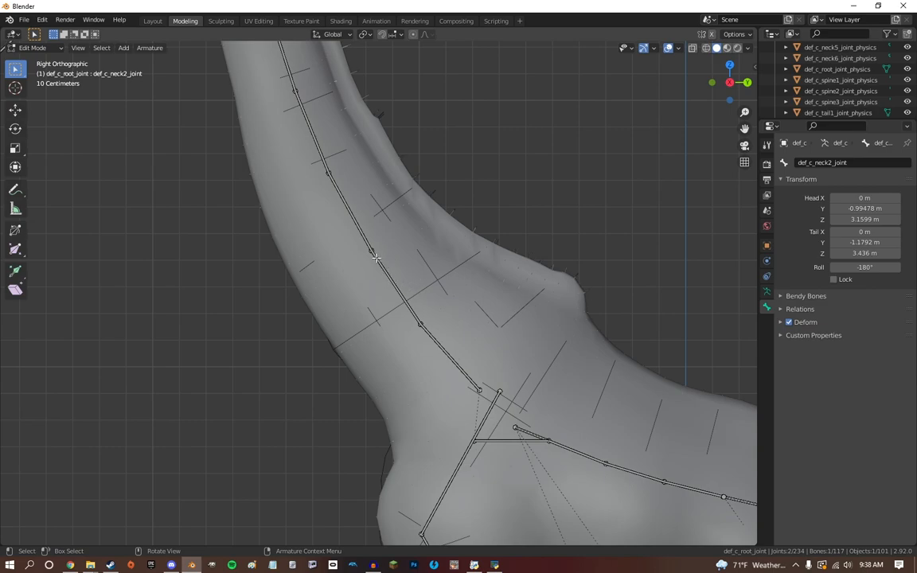
mouse_move(429, 280)
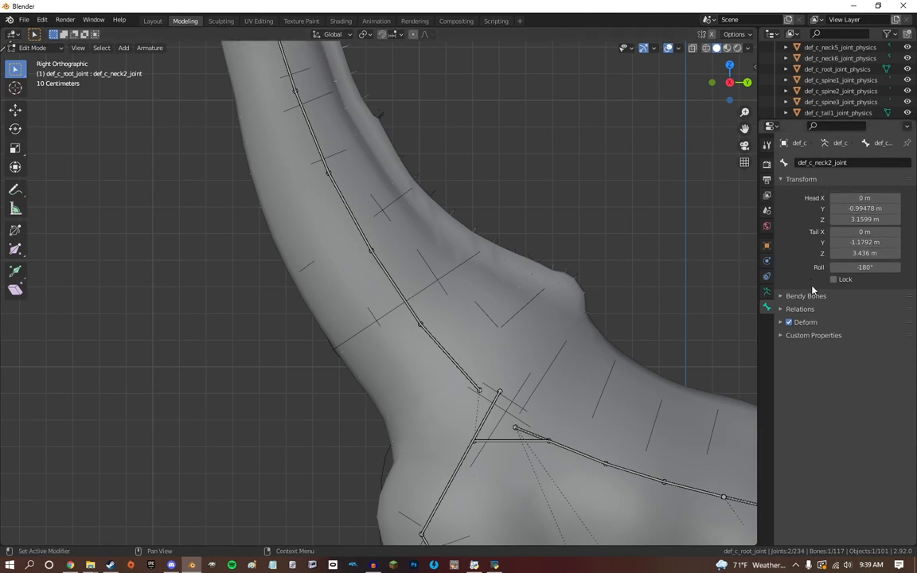
- Rename the neck bone to 'AAAAAAA' and parent it to def_c_neck3_joint
click(800, 308)
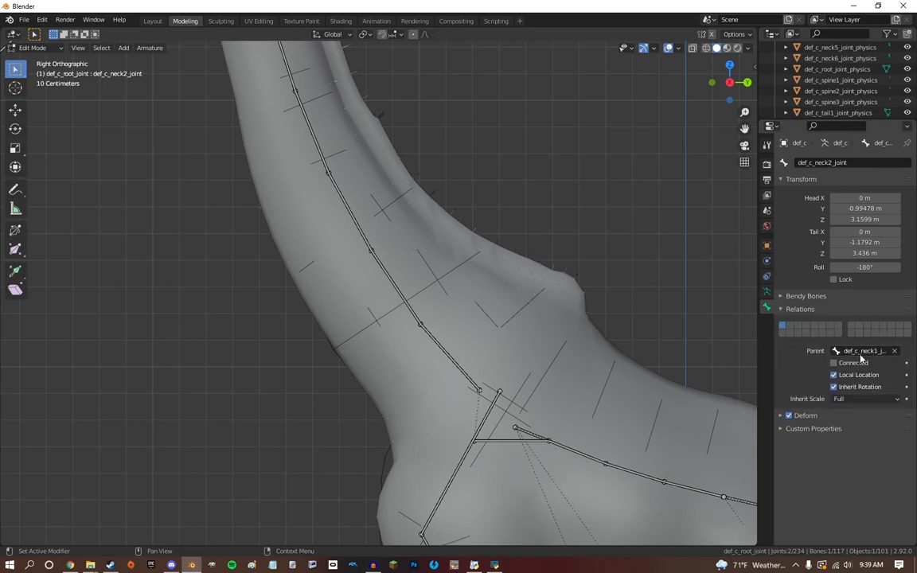
mouse_move(875, 356)
text(AAAAAAA)
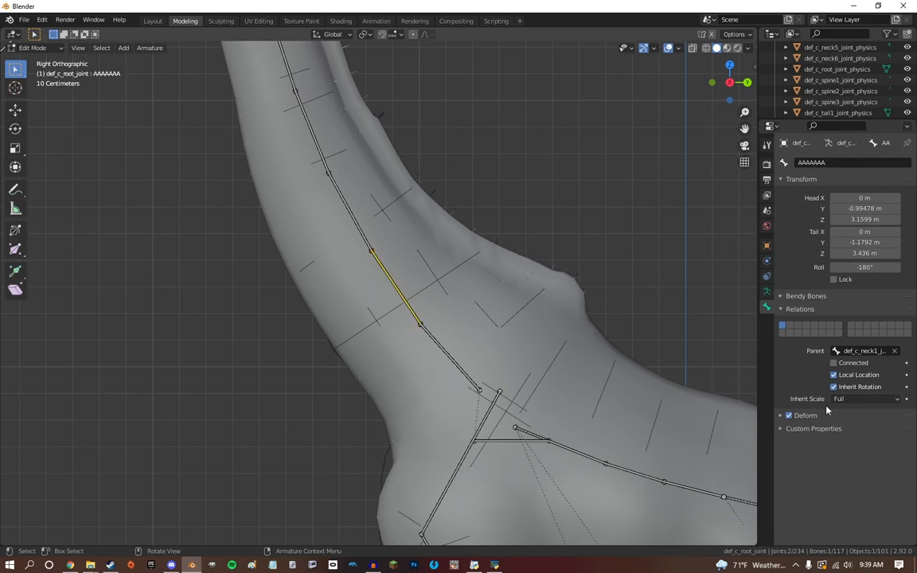
click(863, 352)
text(def)
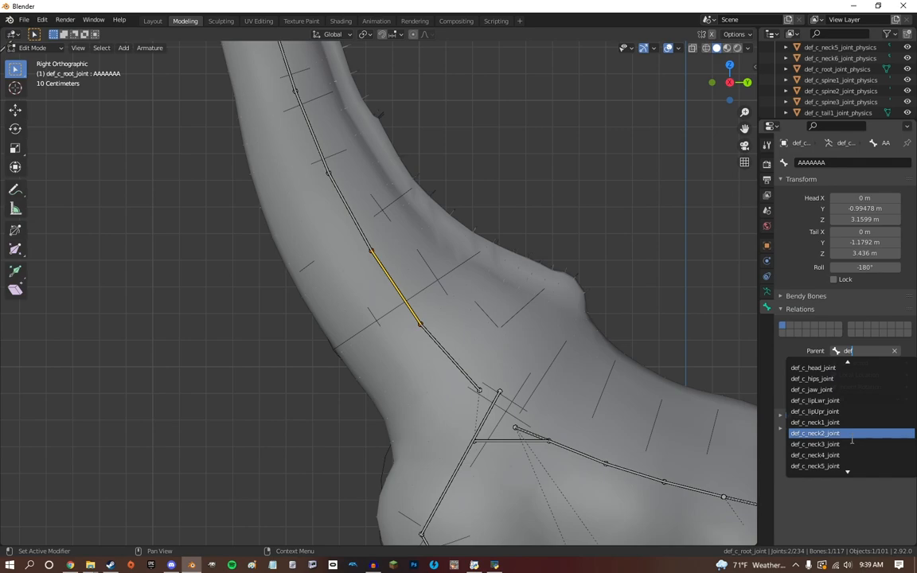
click(815, 433)
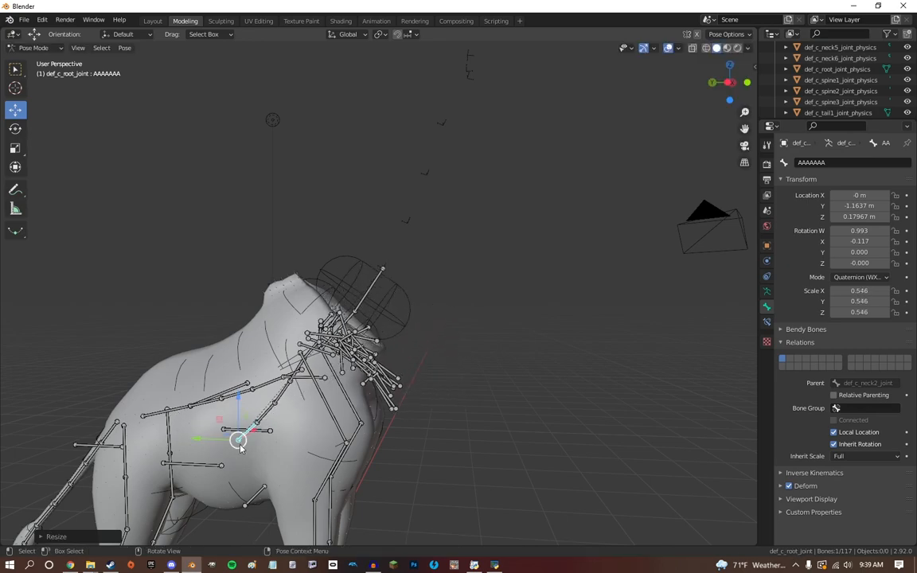
- Return to Right Ortho to see the whole reposed giraffe and bring up the mode list
key(KP_3)
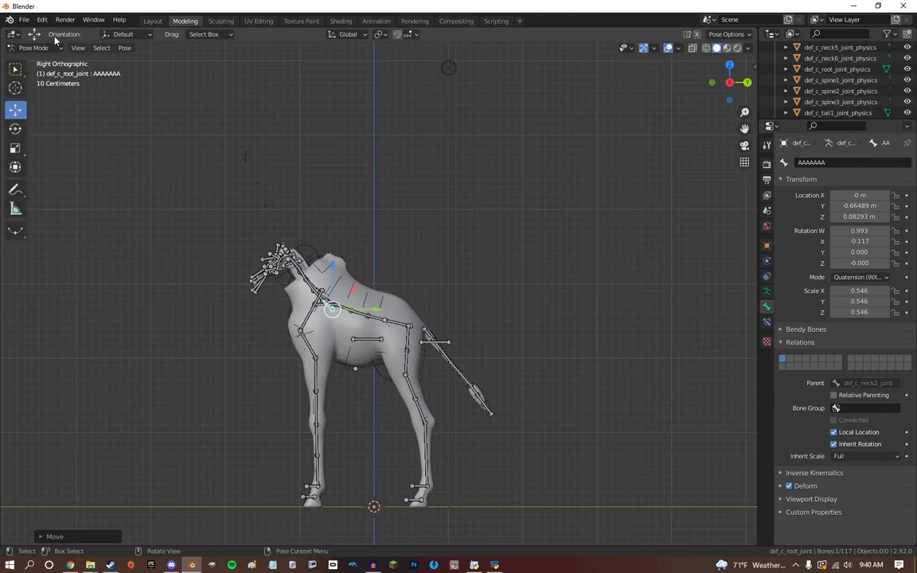
click(31, 49)
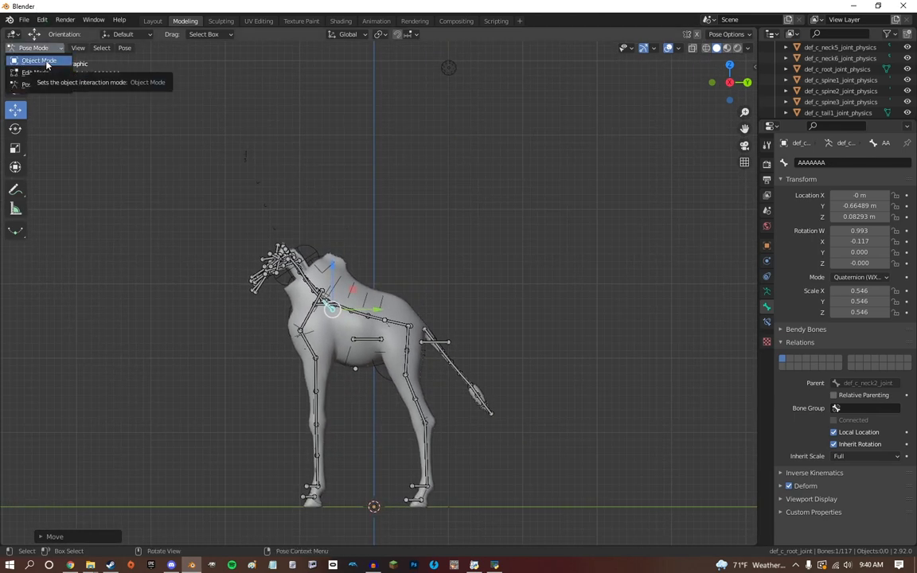
- In Object Mode, apply the giraffe mesh's Armature modifier so the shortened neck becomes geometry
click(40, 61)
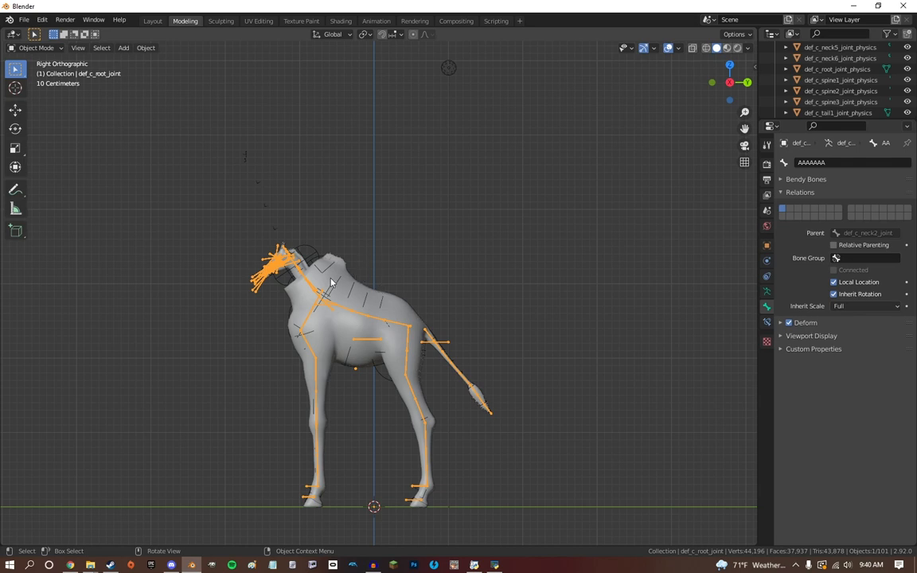
mouse_move(156, 400)
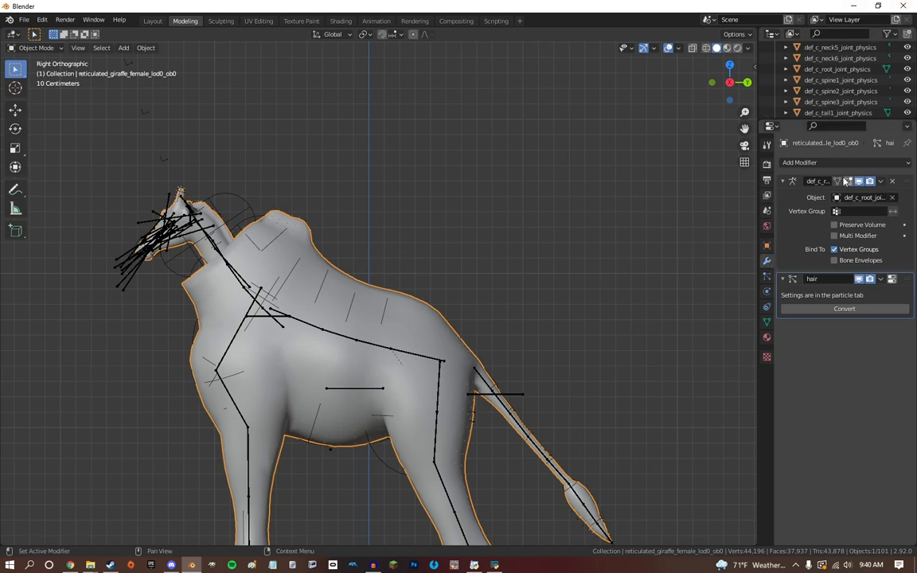
mouse_move(793, 182)
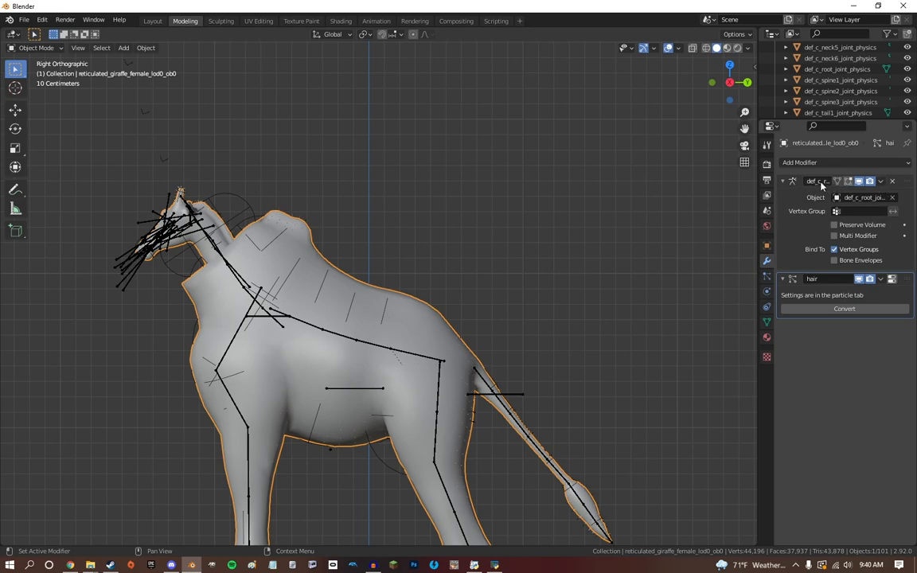
click(879, 182)
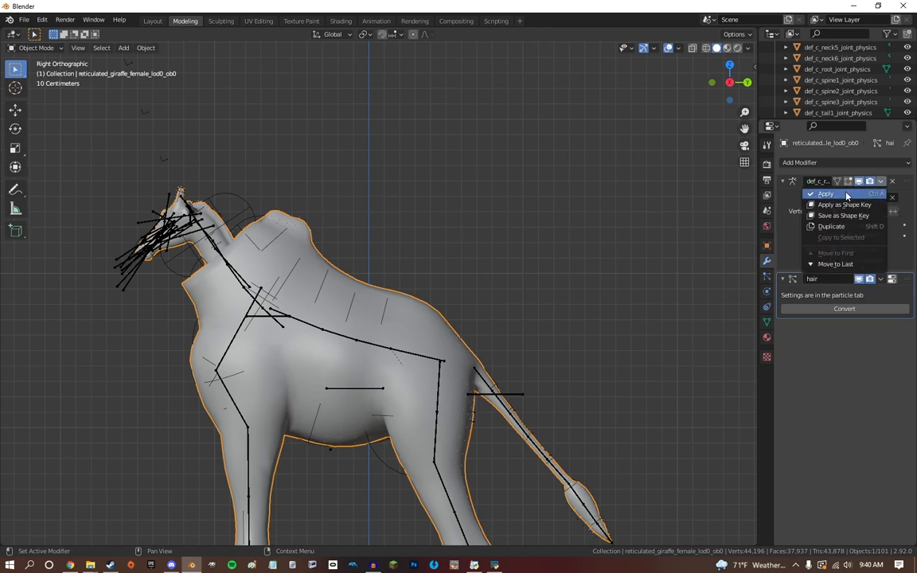
click(831, 193)
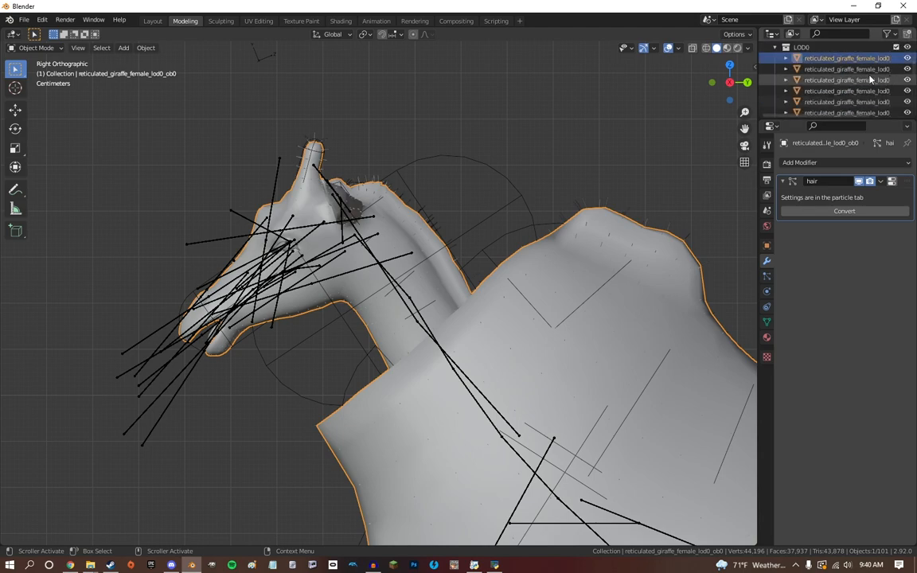
click(854, 78)
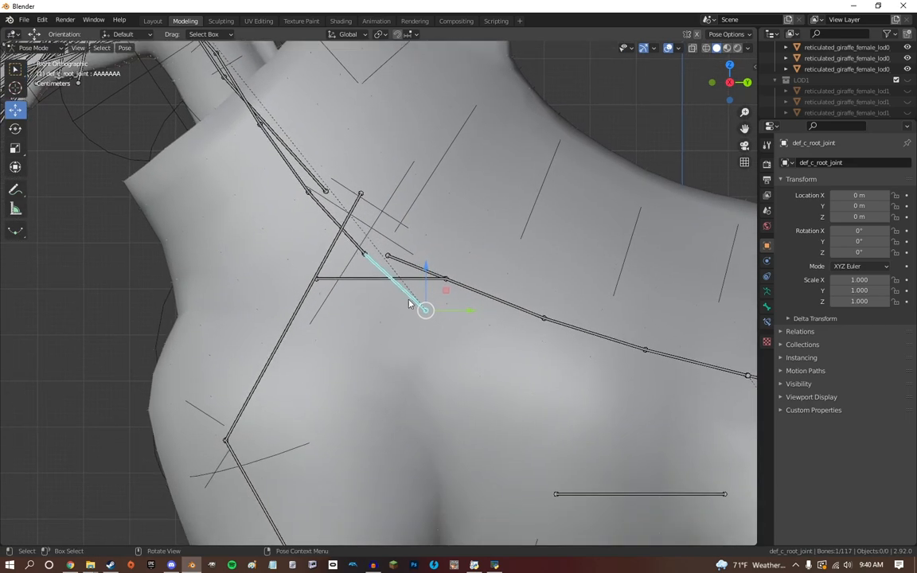
- Apply the selected bones' current pose as the rest pose via Pose > Apply
click(124, 47)
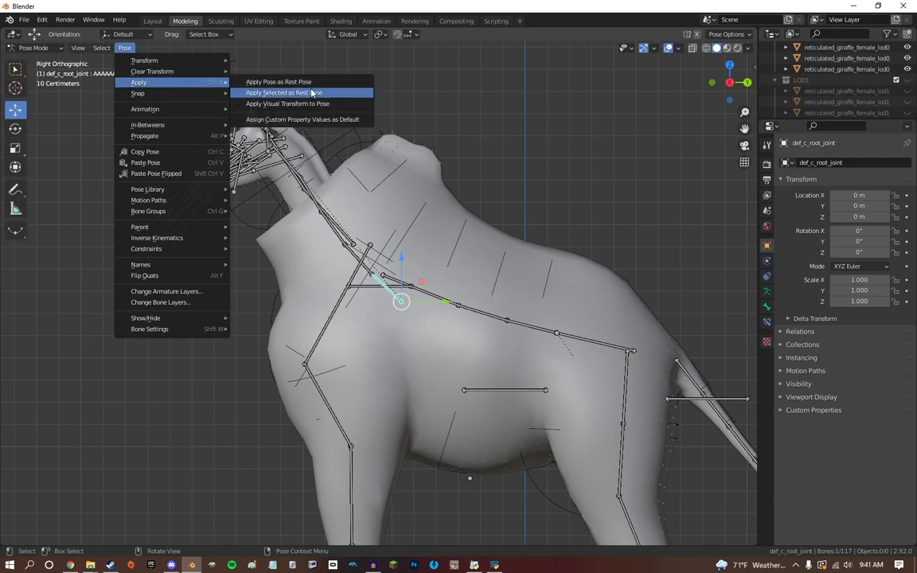
click(277, 81)
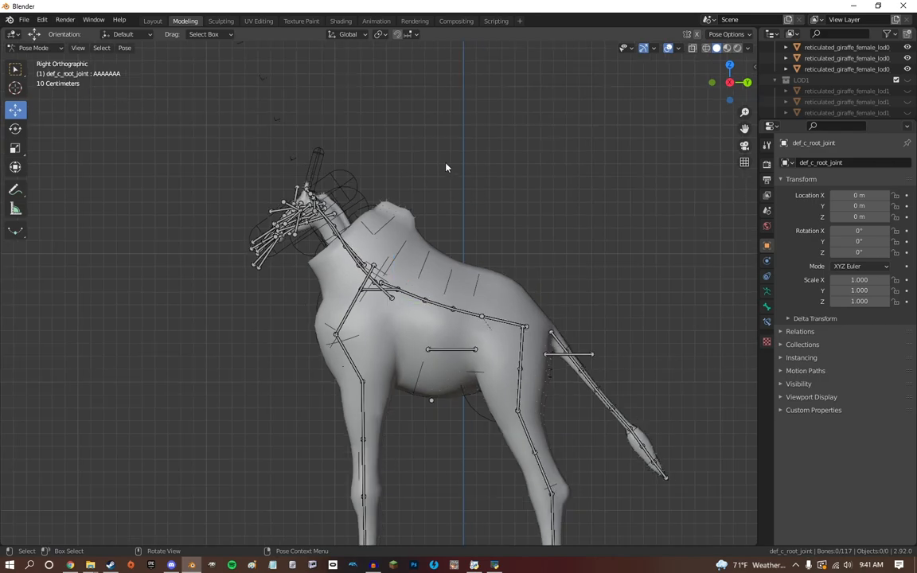
click(121, 48)
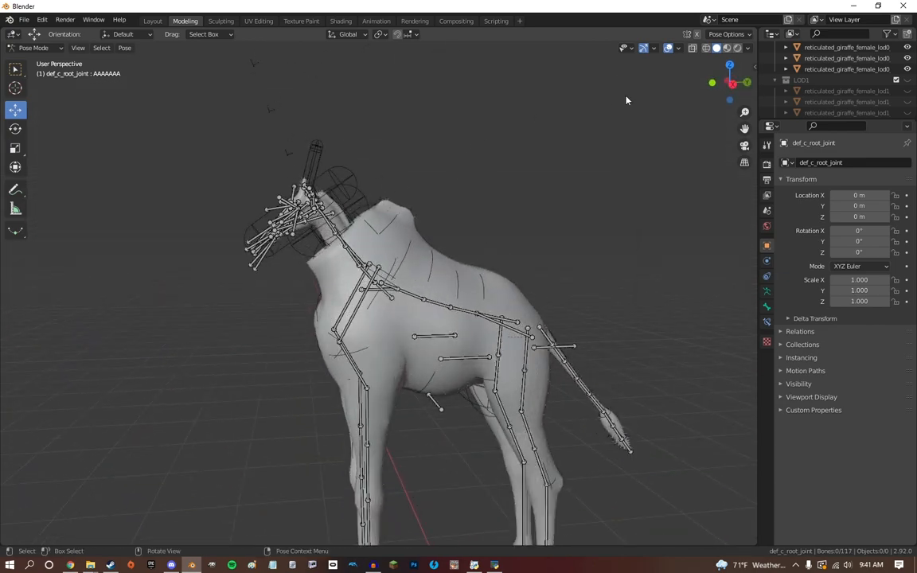
key(KP_3)
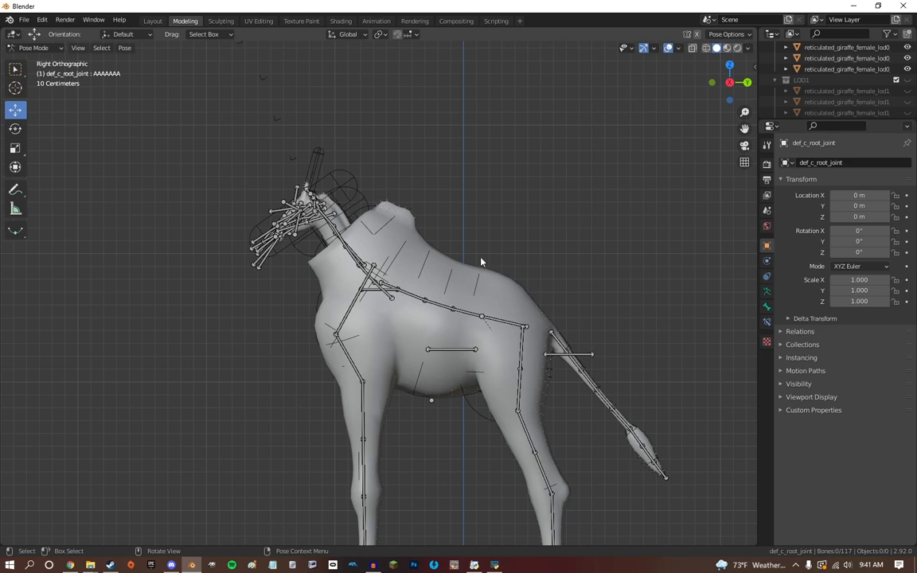
click(35, 47)
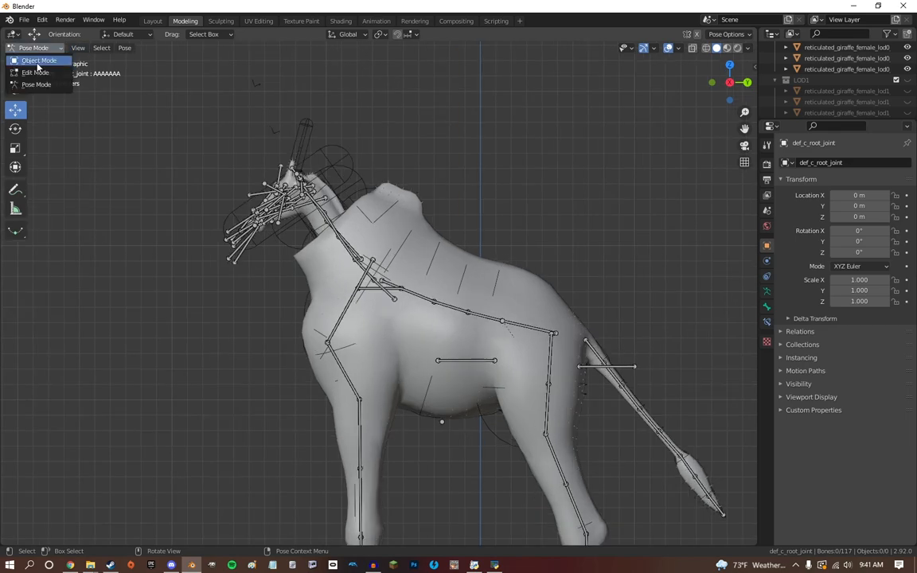
- In Object Mode, parent the giraffe mesh to the rig via Armature Deform with Empty Groups
click(45, 61)
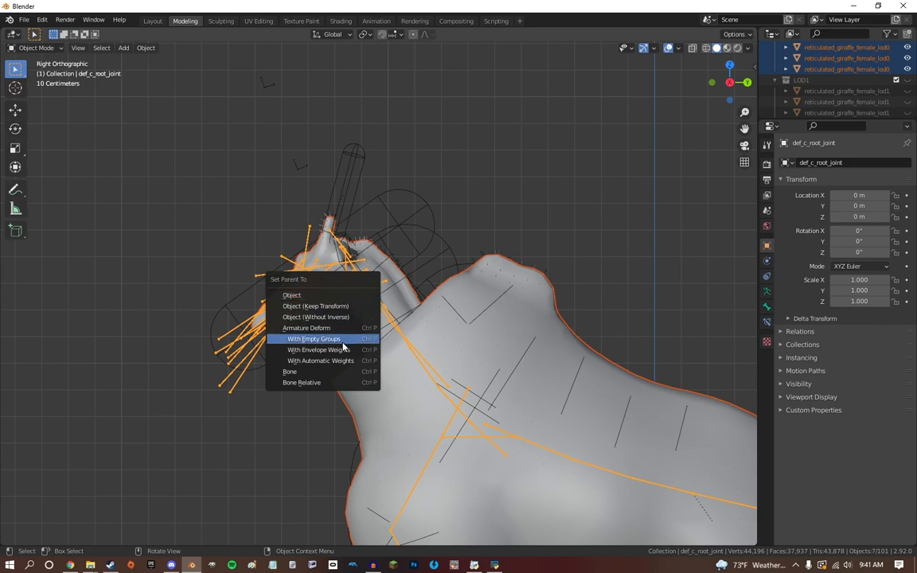
click(314, 338)
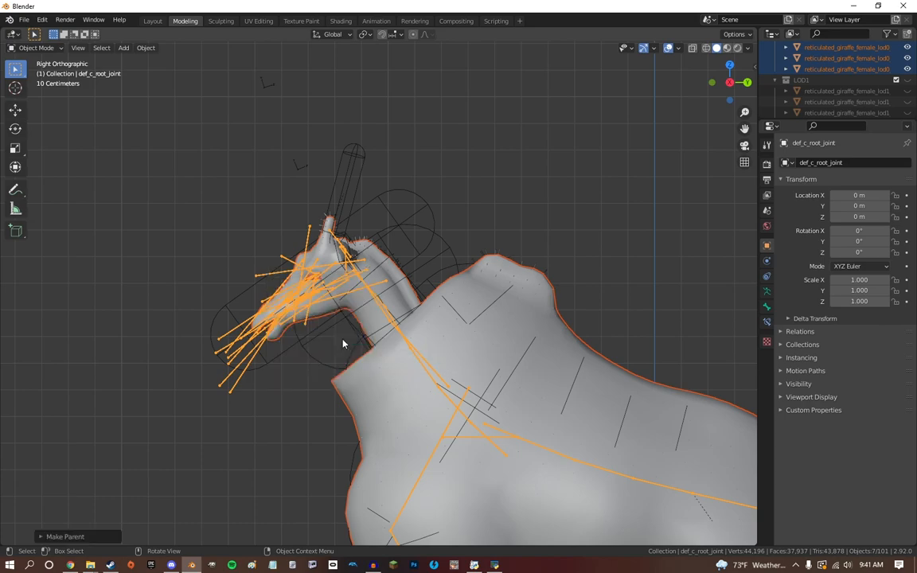
scroll(down, 3)
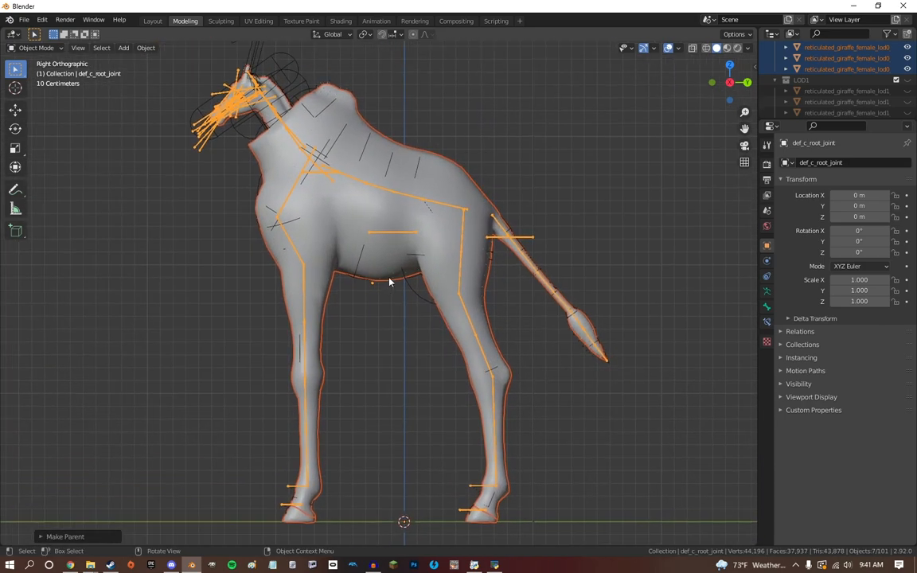
click(163, 20)
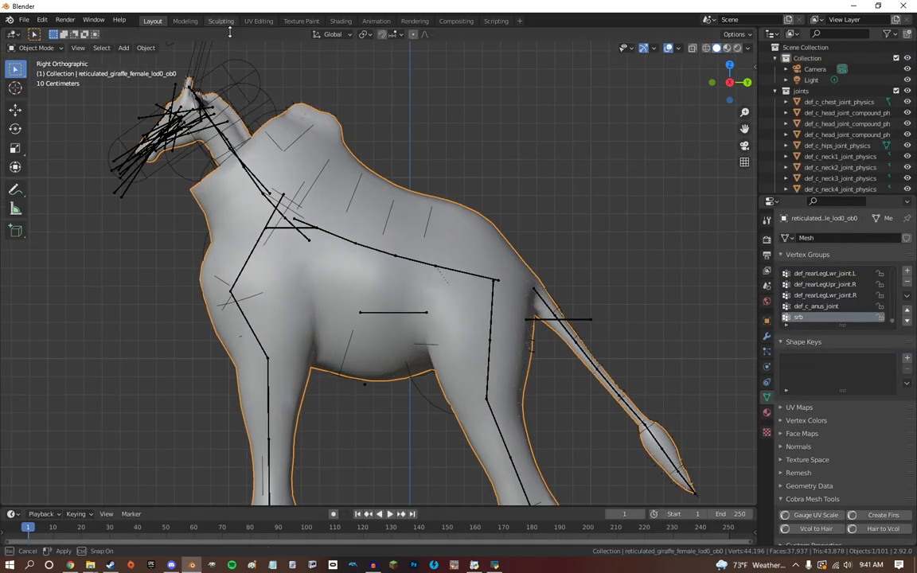
- Switch to the Layout workspace to frame the whole parented giraffe
click(221, 20)
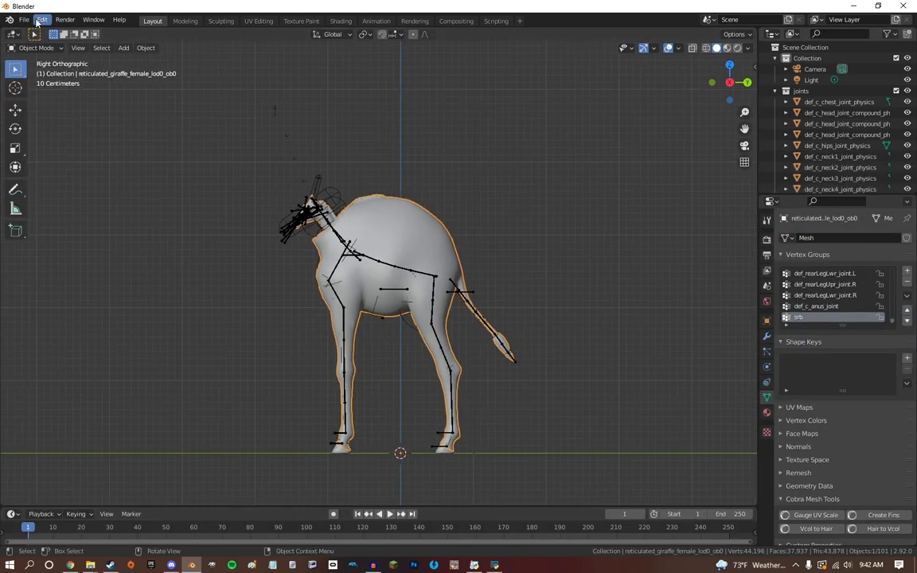
- Export the giraffe as reticulated_giraffe_female.mdl2 via Cobra Model export into the New folder
click(24, 19)
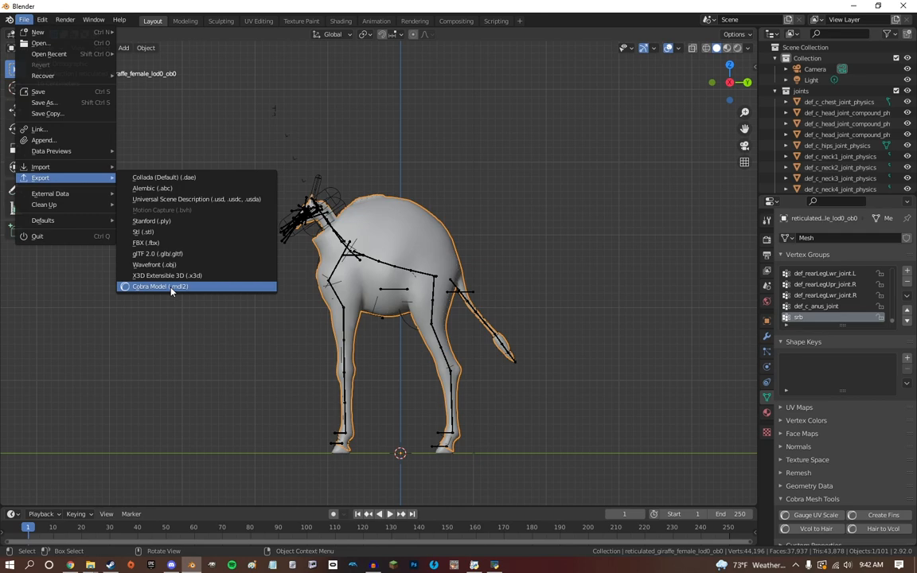
click(159, 286)
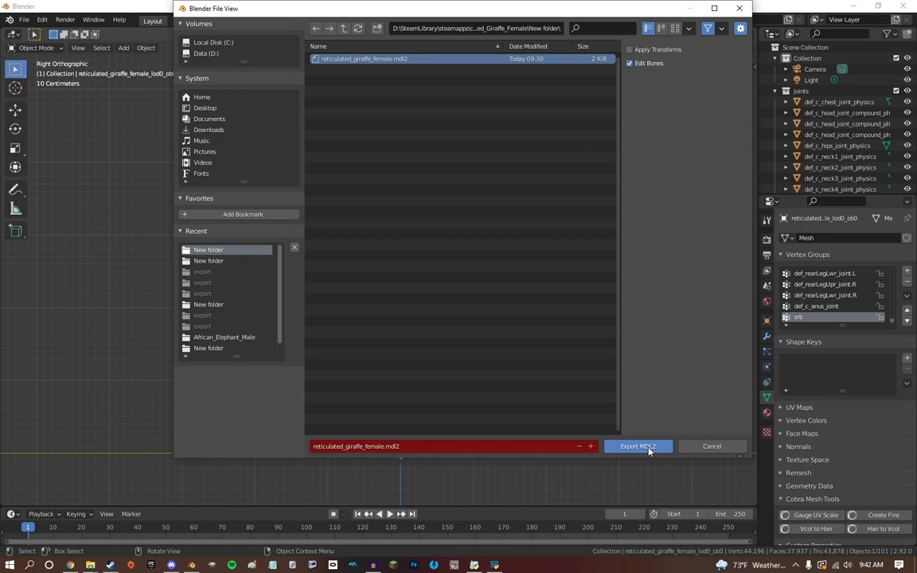
click(637, 446)
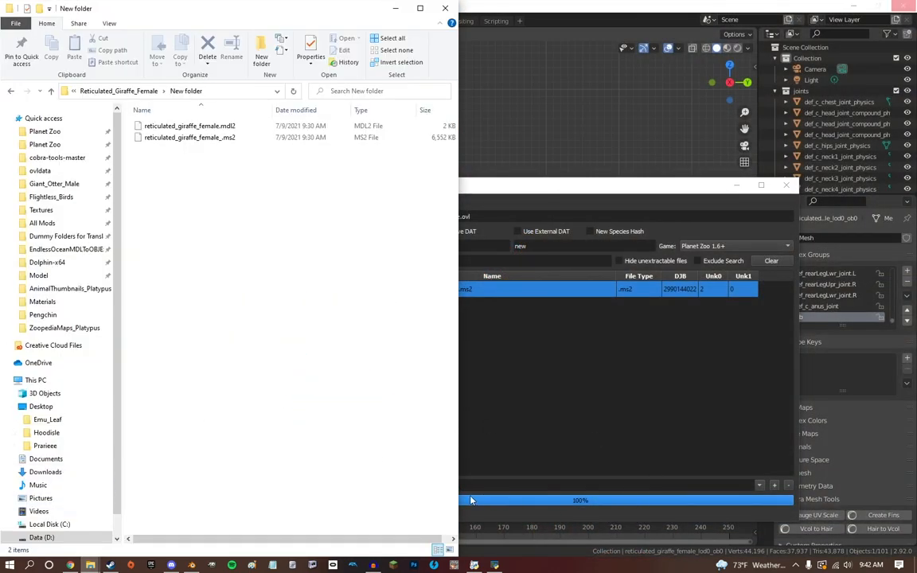
mouse_move(503, 191)
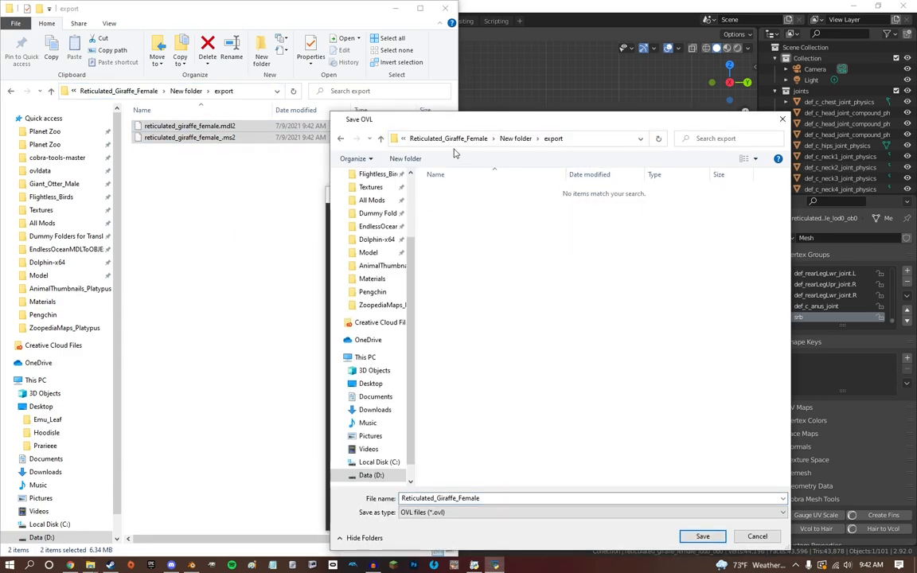
- Save the updated OVL as Reticulated_Giraffe_Female in the export folder
click(718, 535)
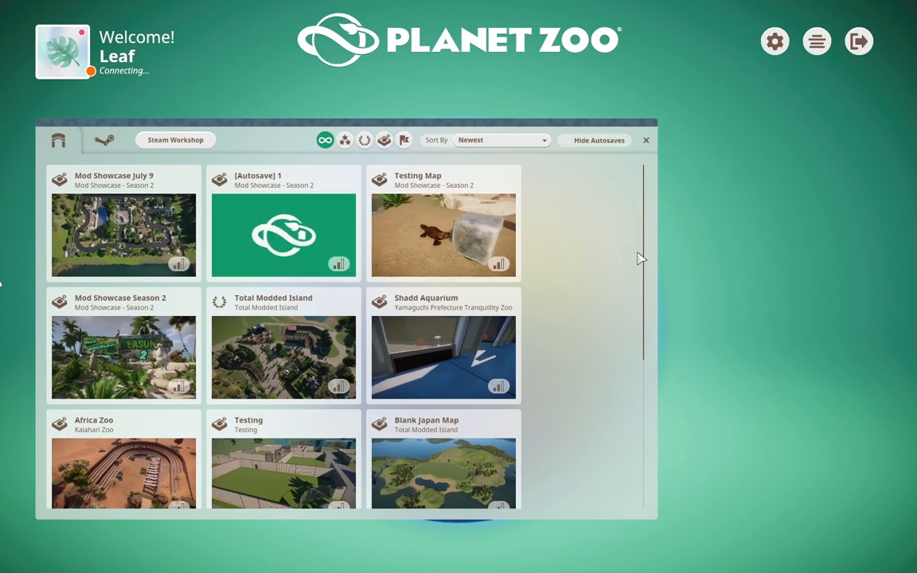
- Resume the Testing Map zoo from the saved parks list
click(443, 223)
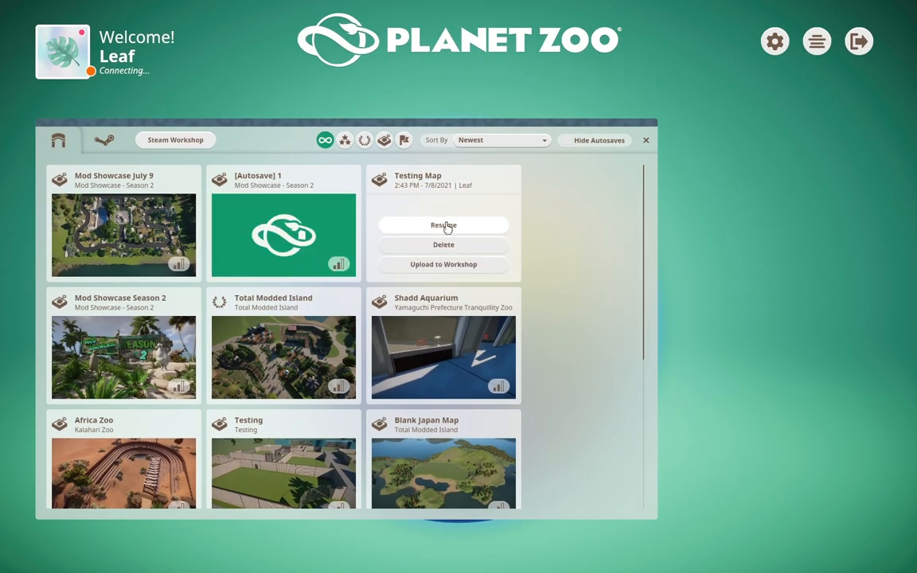
click(443, 224)
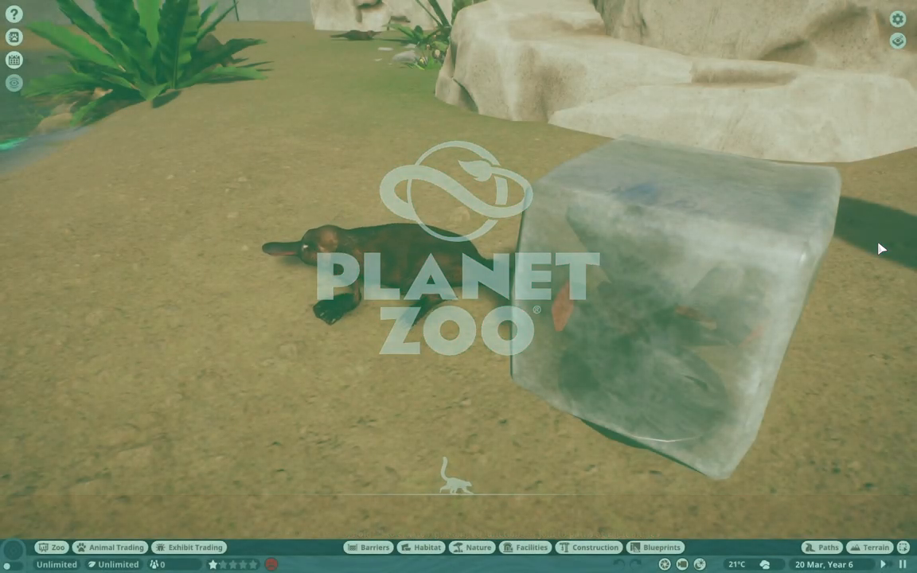
- In Animal Trading, clear filters, search 'gir' and send both stored giraffes to the zoo
click(118, 548)
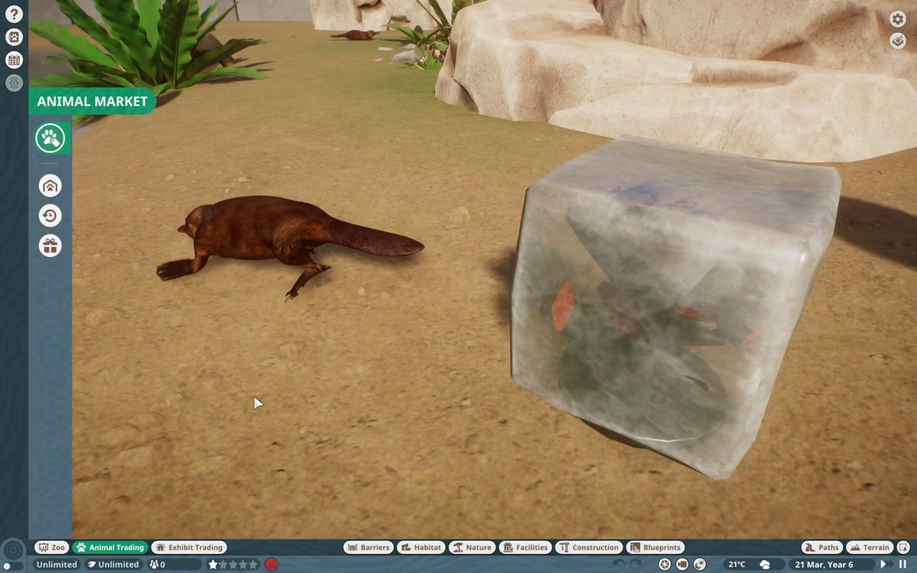
click(51, 137)
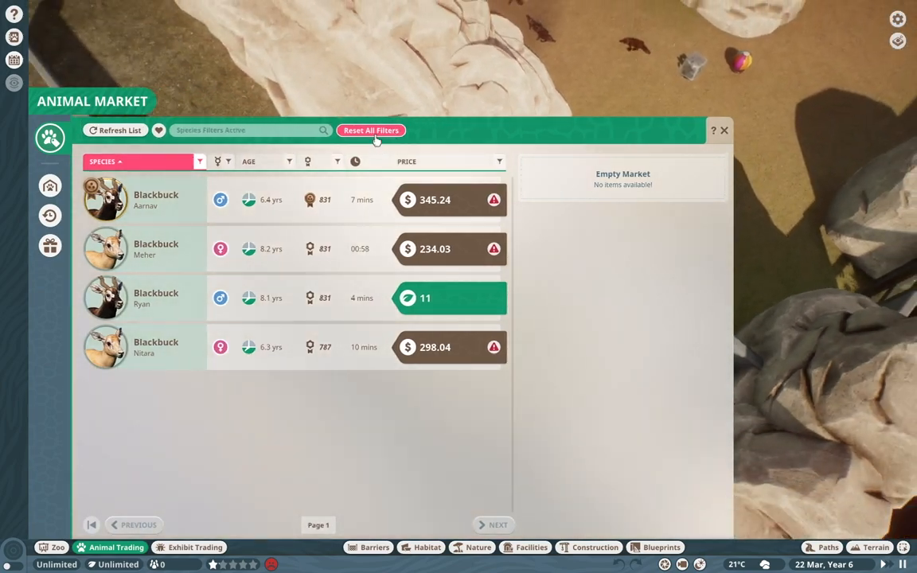
click(369, 131)
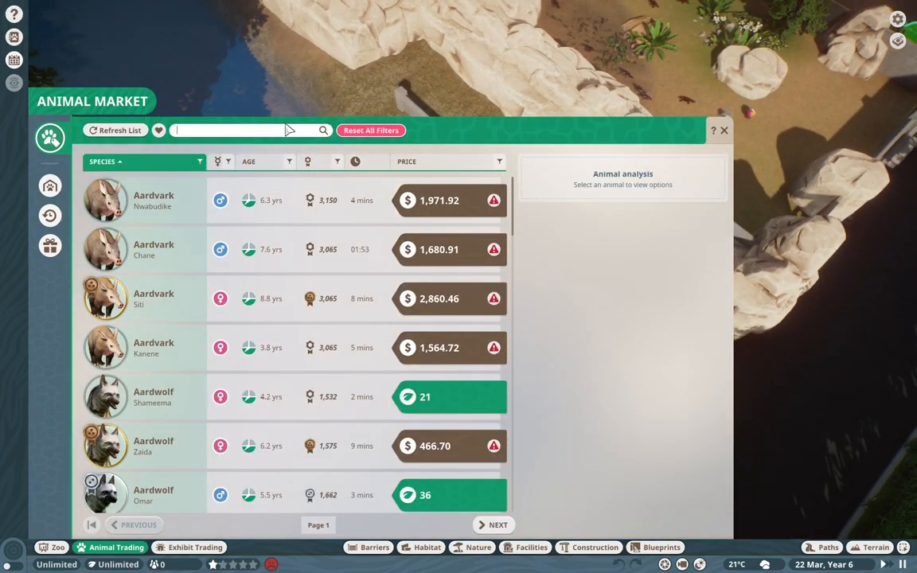
text(gir)
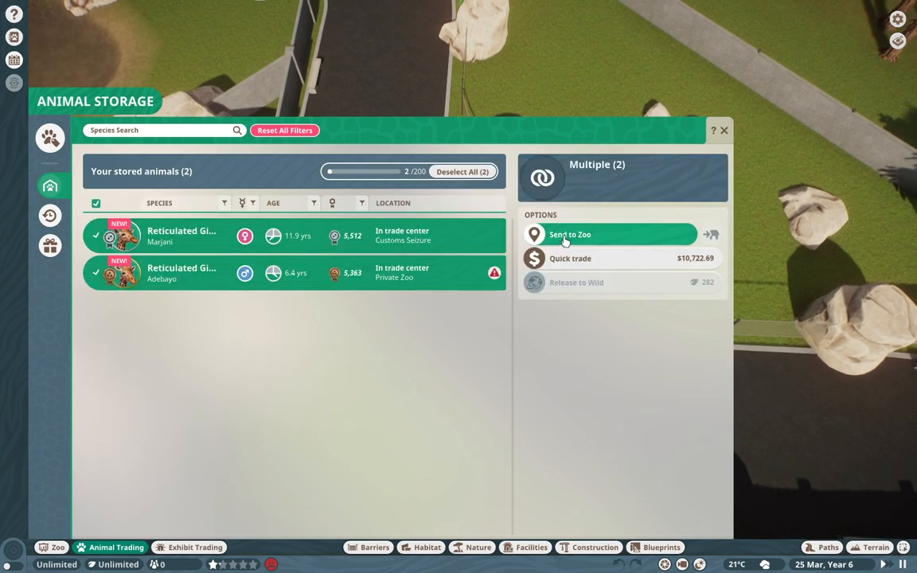
click(582, 234)
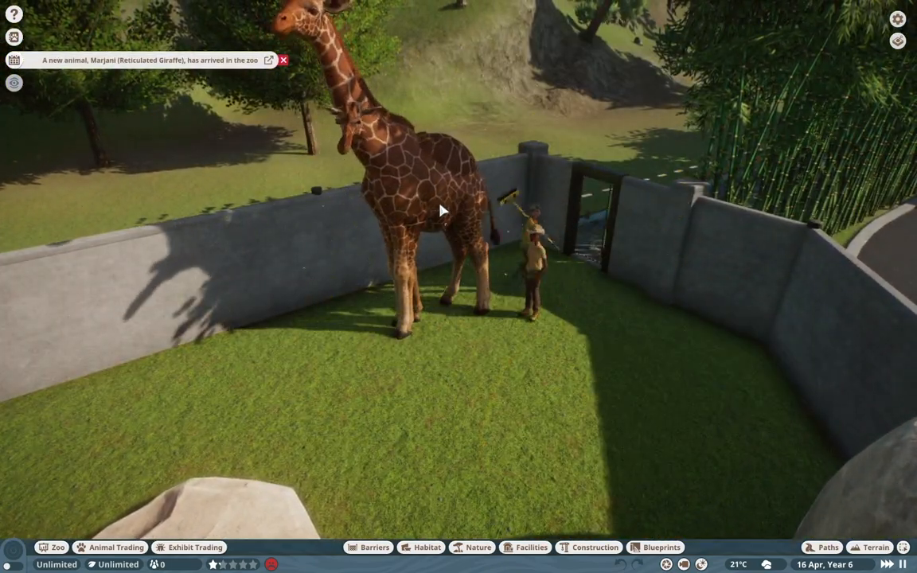
- Show the transport details of Marjani, the arrived giraffe on her crate
click(438, 223)
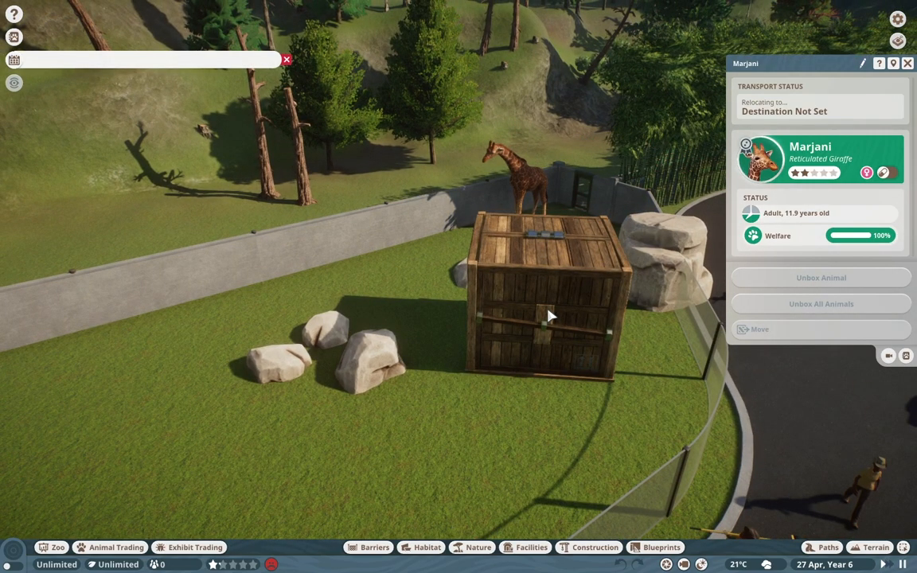
mouse_move(550, 316)
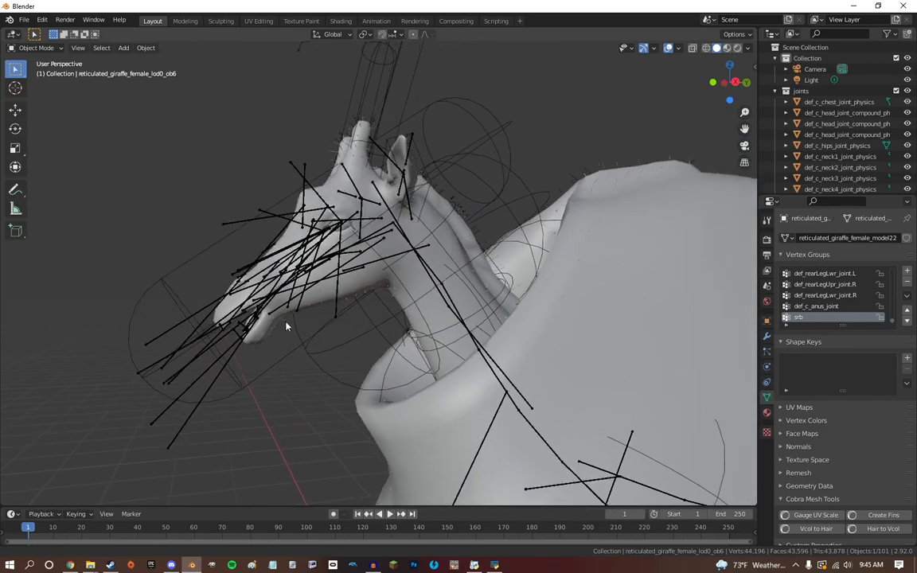
drag(286, 327, 244, 211)
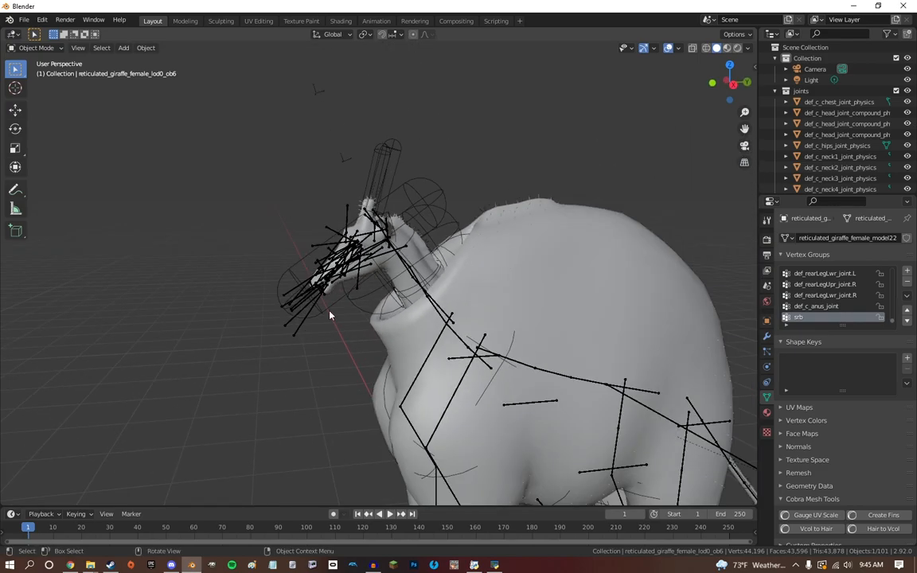
mouse_move(244, 245)
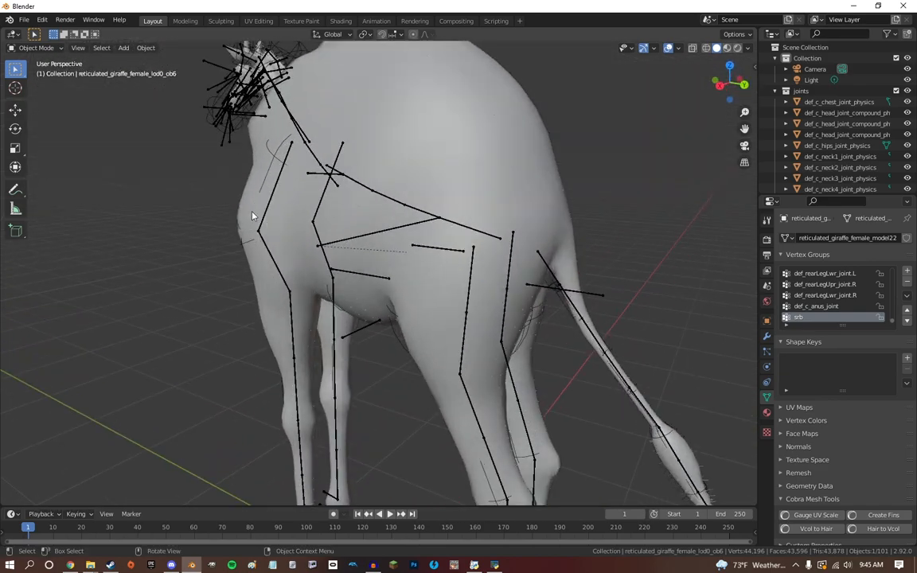
mouse_move(242, 237)
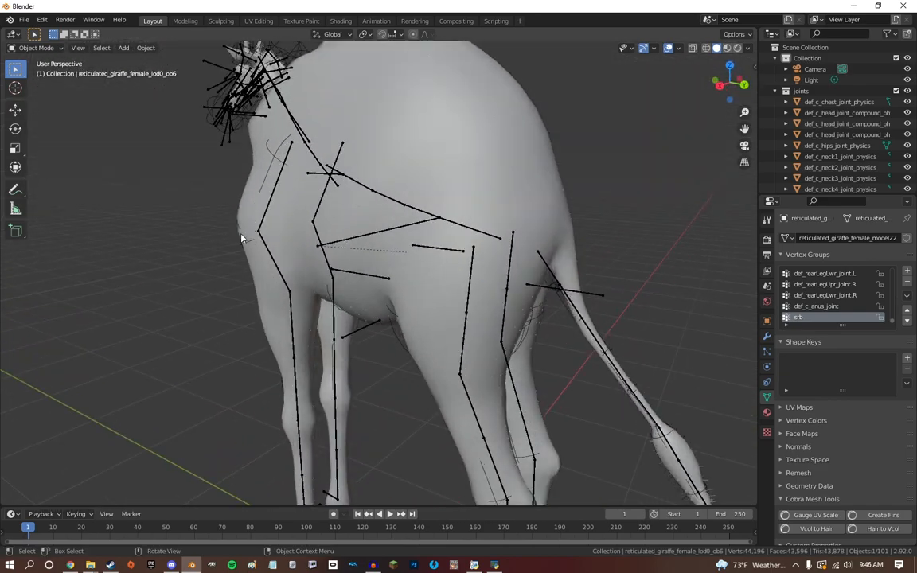